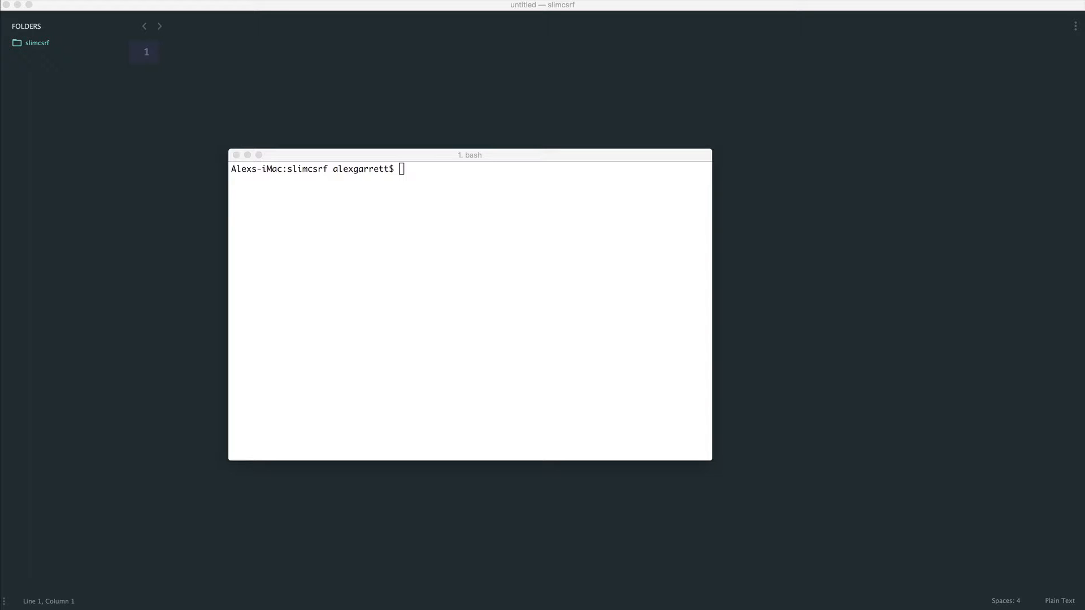
pyautogui.moveTo(502, 155)
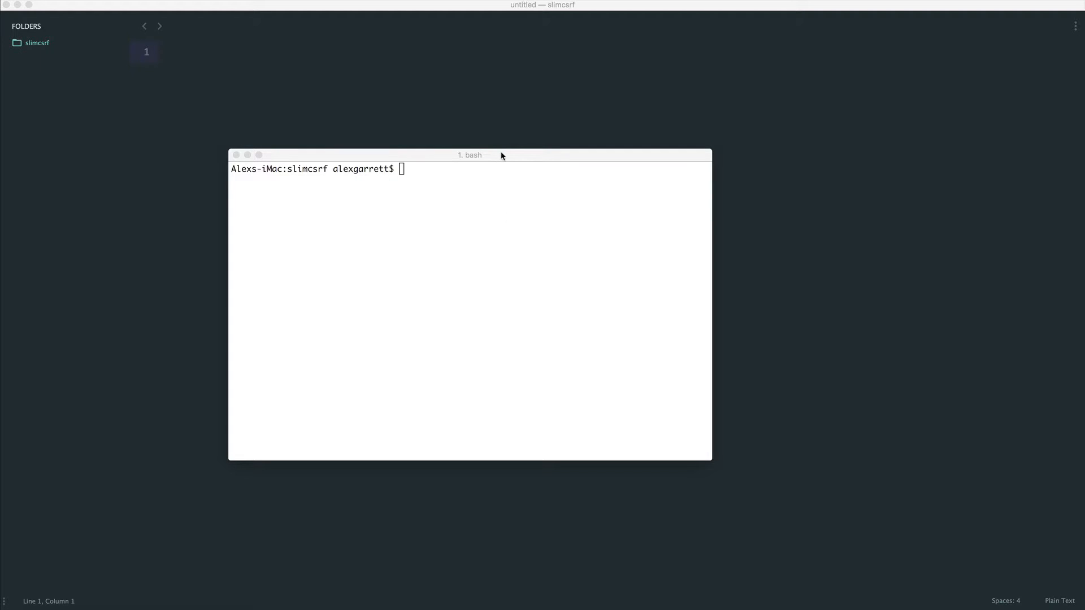
# Run composer require slim/slim in Terminal to install Slim and create composer.json.
pyautogui.write('co')
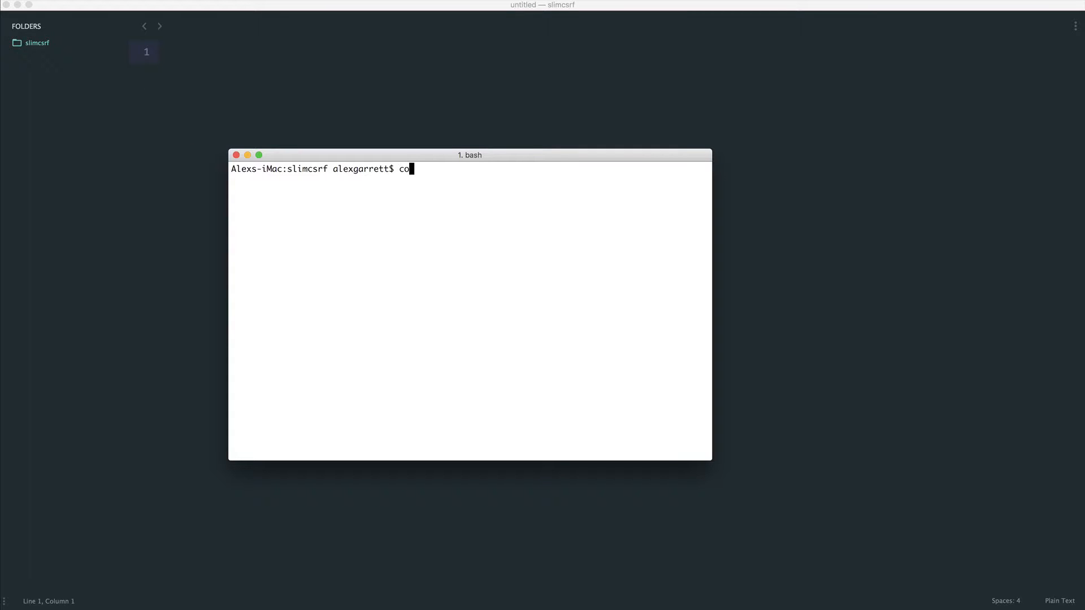
pyautogui.write('mposer requir')
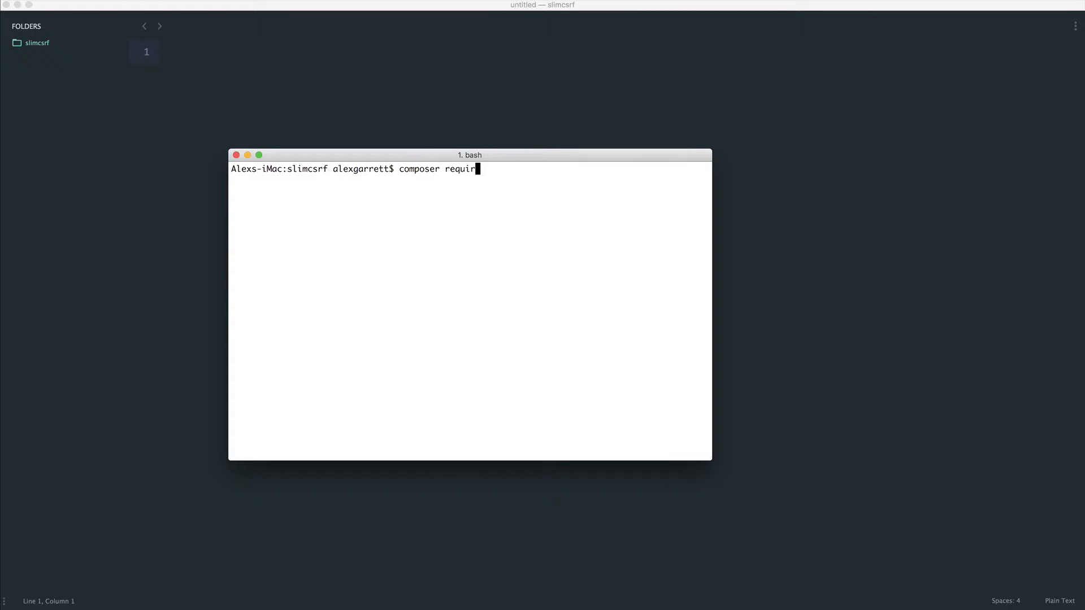
pyautogui.write('e slim/sli')
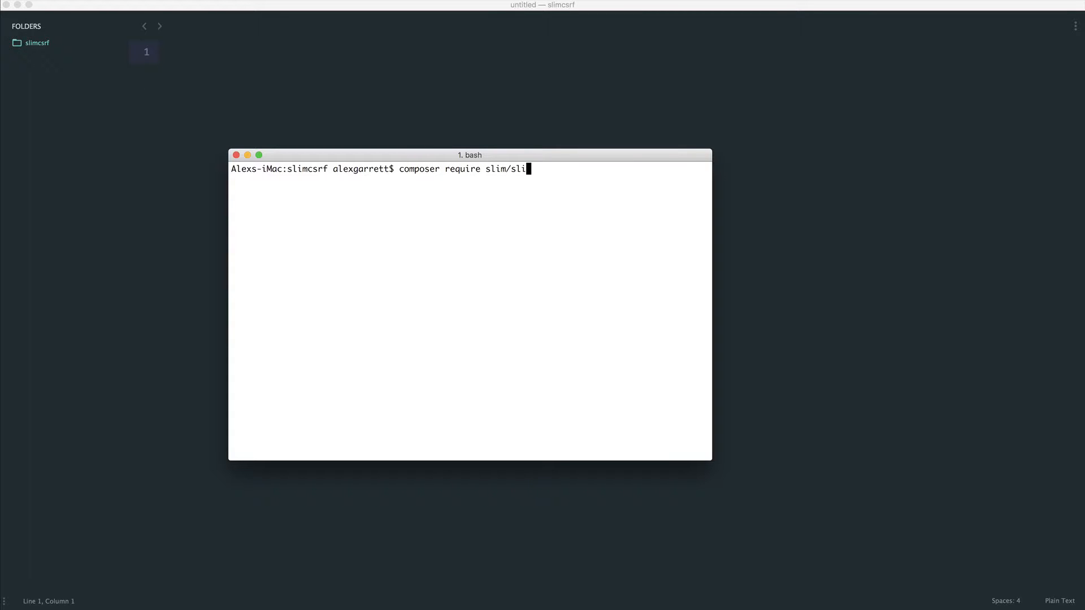
pyautogui.press('Return')
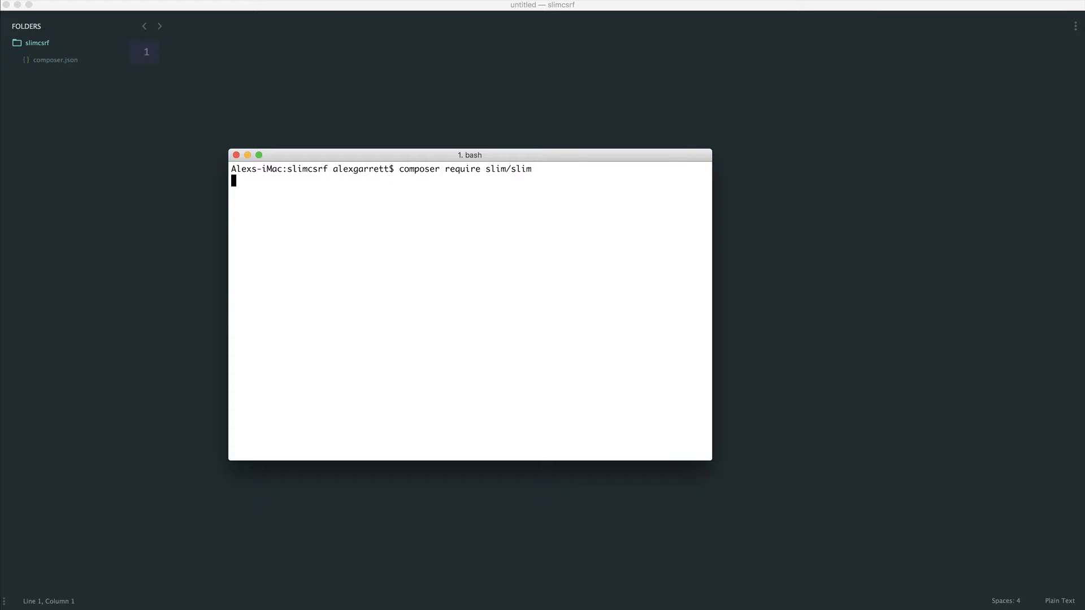
# Create index.php in the slimcsrf folder and start it with <?php.
pyautogui.rightClick(36, 43)
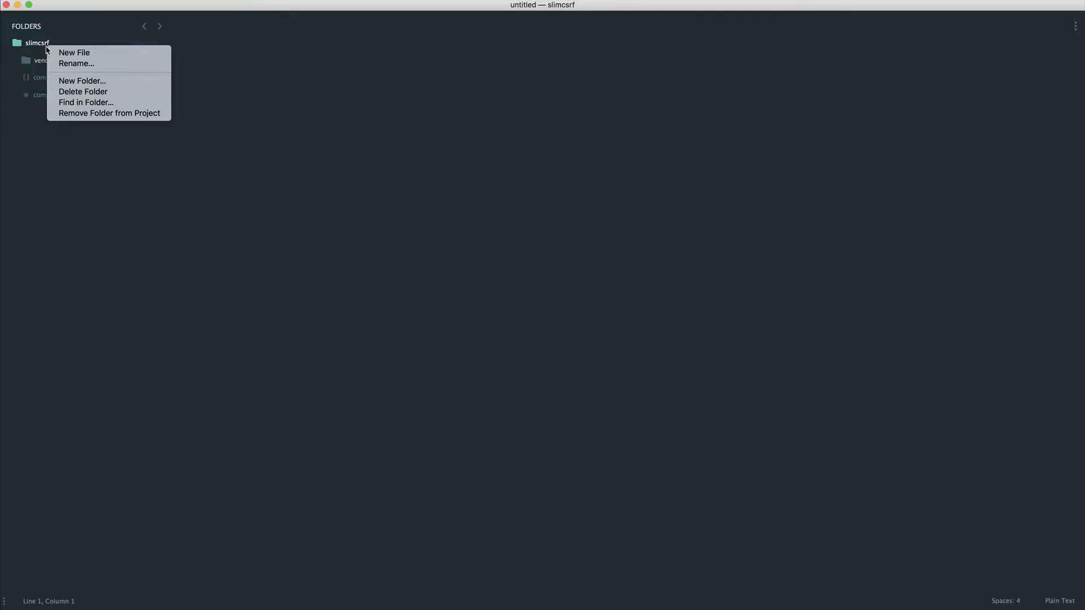
pyautogui.moveTo(81, 81)
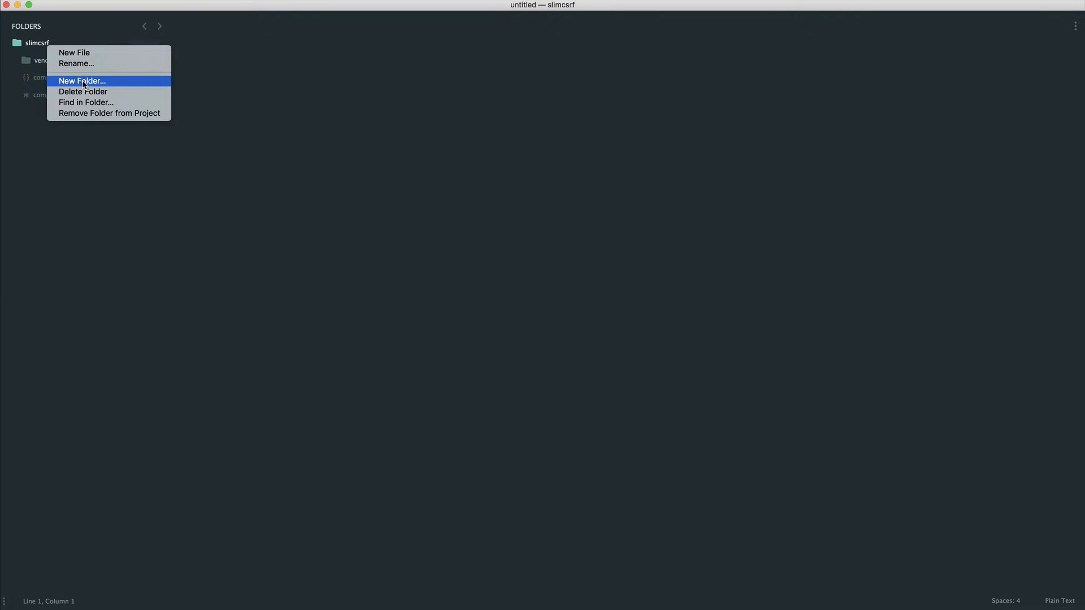
pyautogui.click(74, 53)
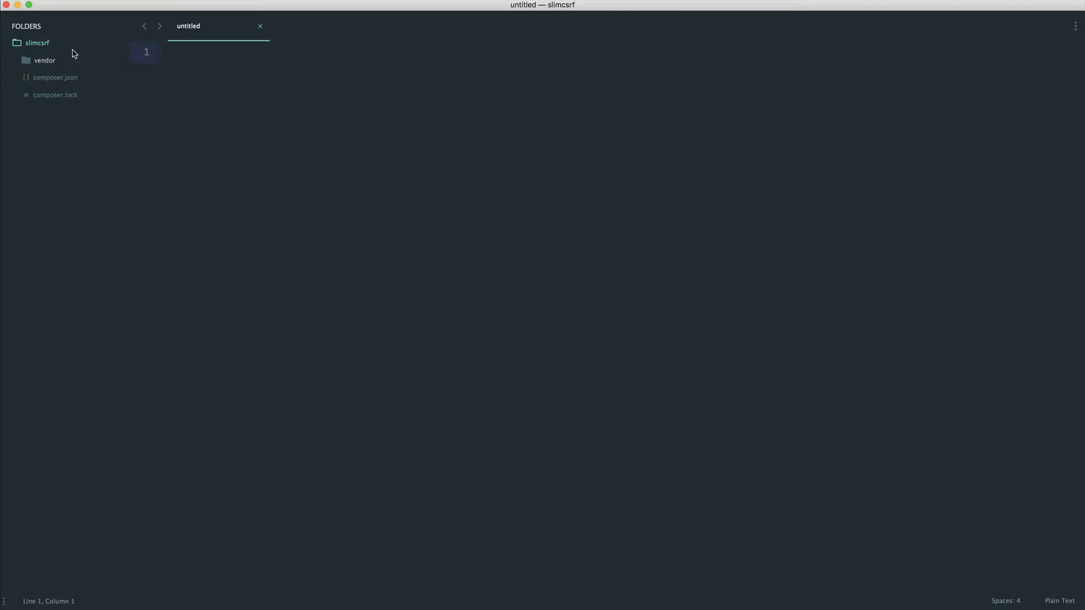
pyautogui.press('cmd+s')
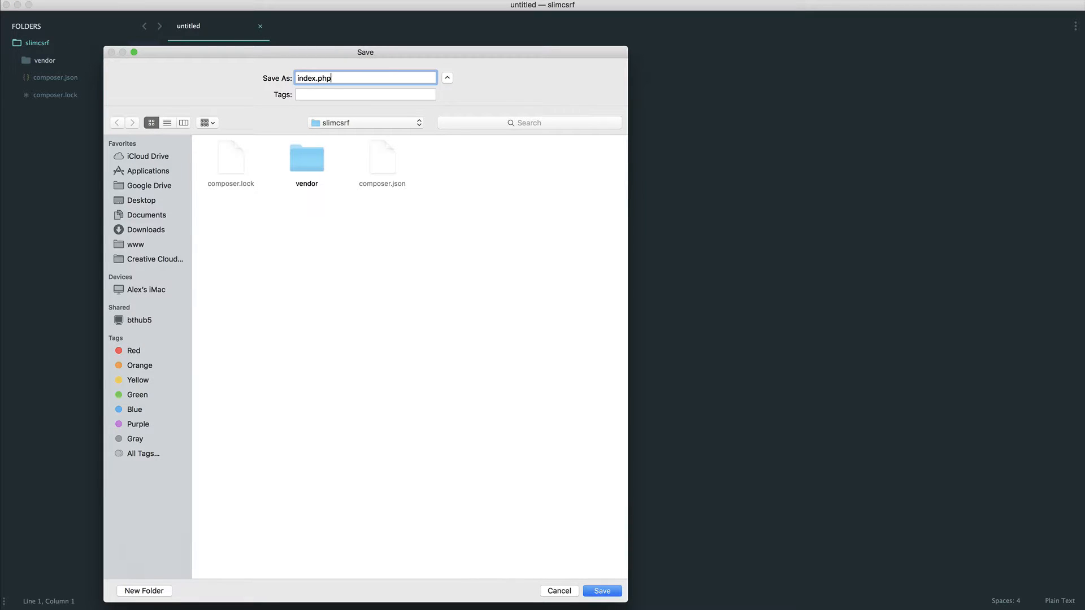
pyautogui.click(600, 590)
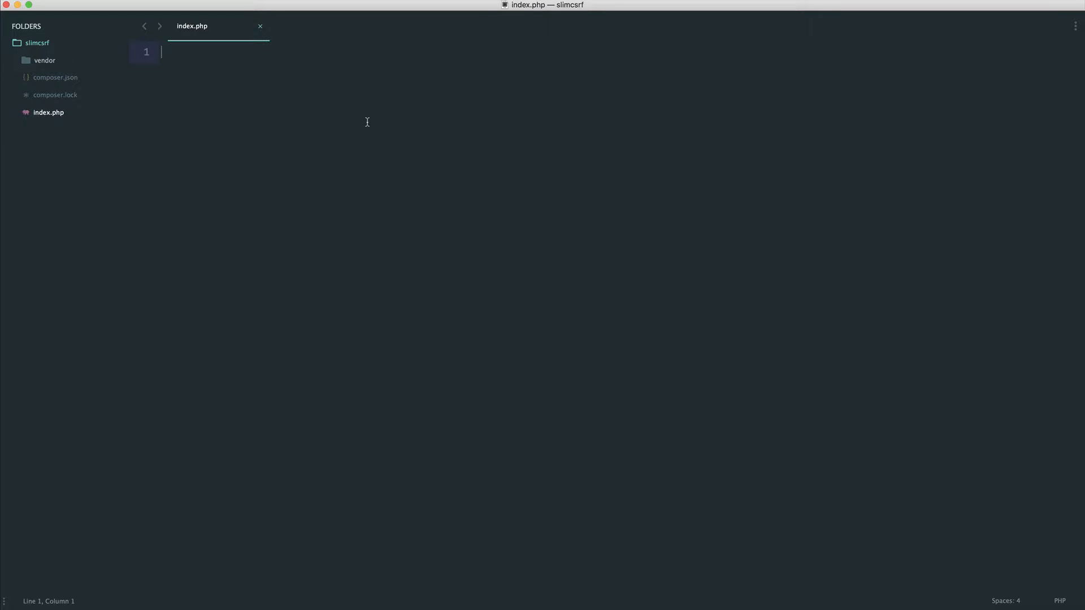
pyautogui.moveTo(165, 105)
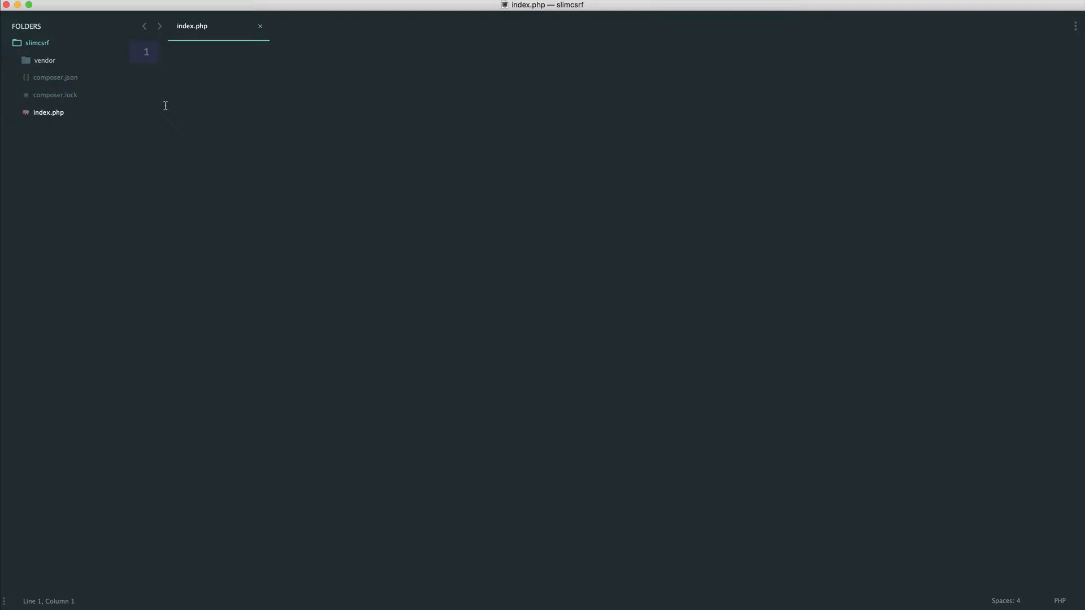
pyautogui.moveTo(330, 126)
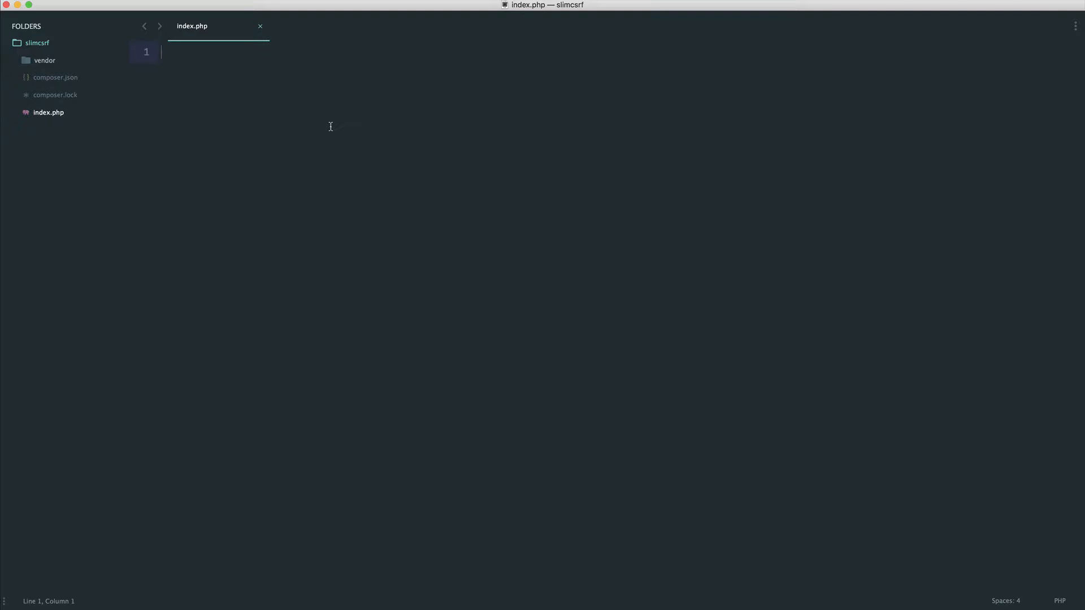
pyautogui.write('<?php')
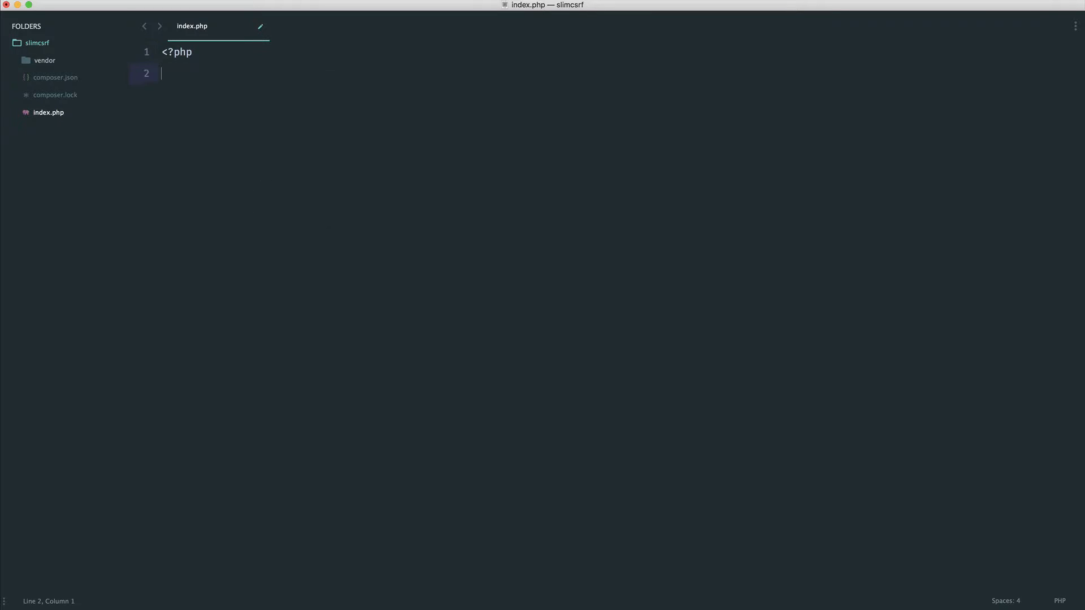
# Require vendor/autoload.php and create a Slim\App with displayErrorDetails set to true.
pyautogui.write("require '';")
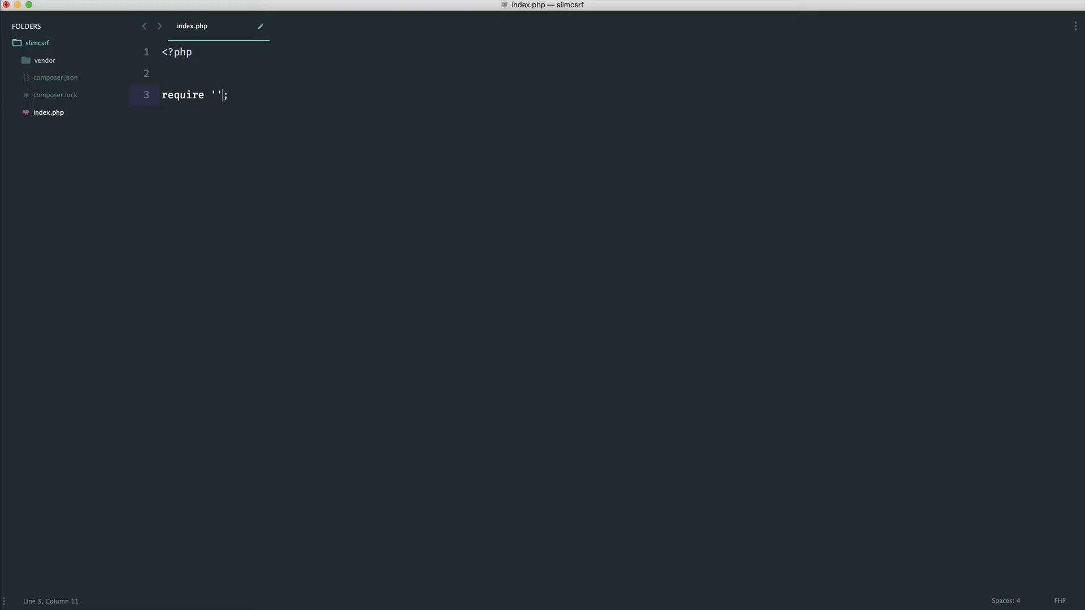
pyautogui.write('vendor/autoload.php')
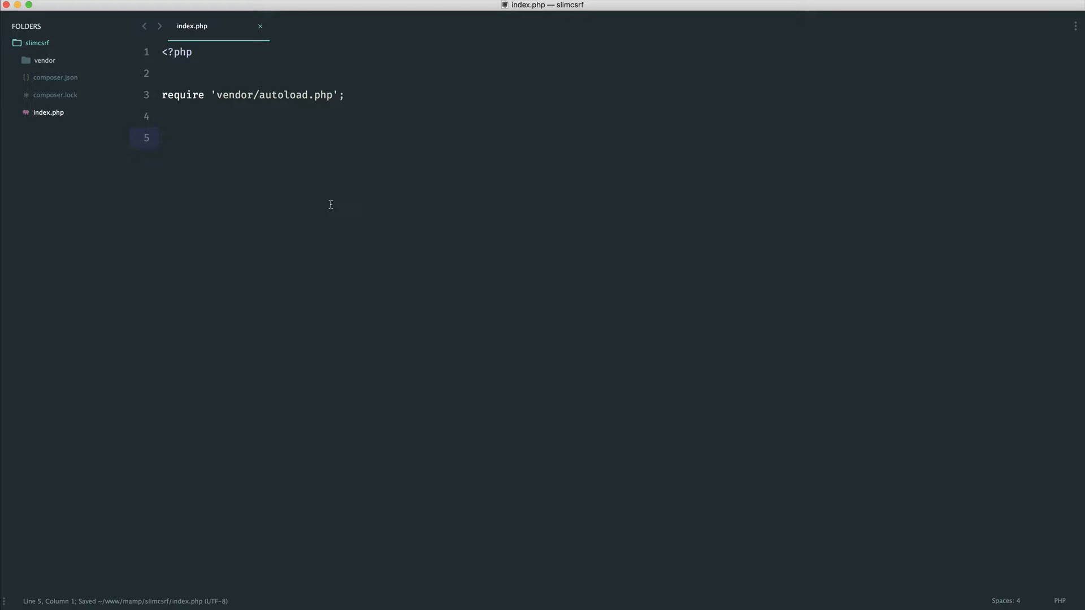
pyautogui.write('$app =')
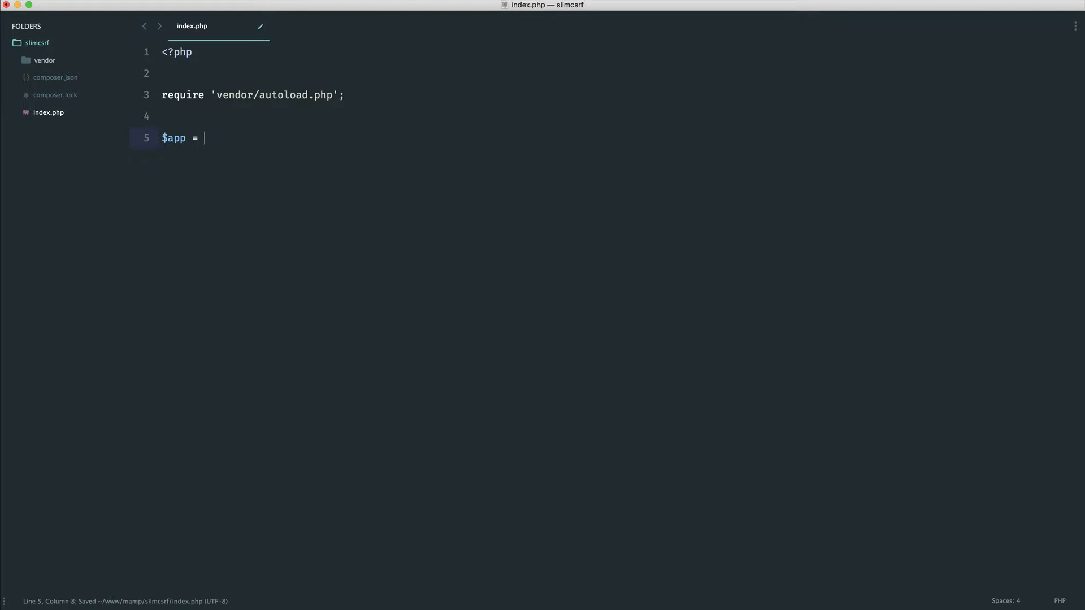
pyautogui.write('new Slim\\A')
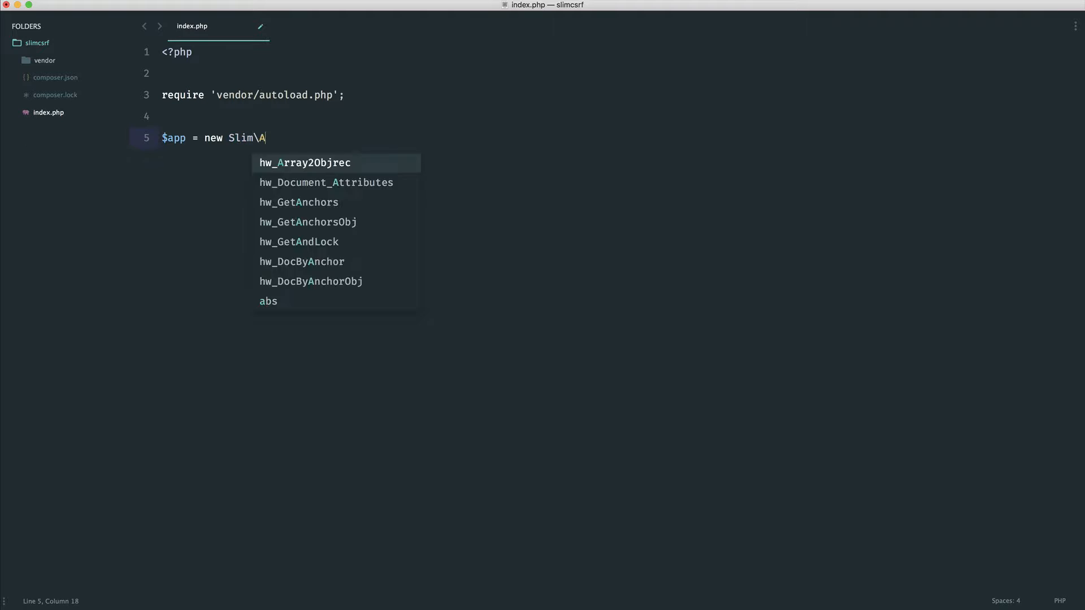
pyautogui.write('pp;')
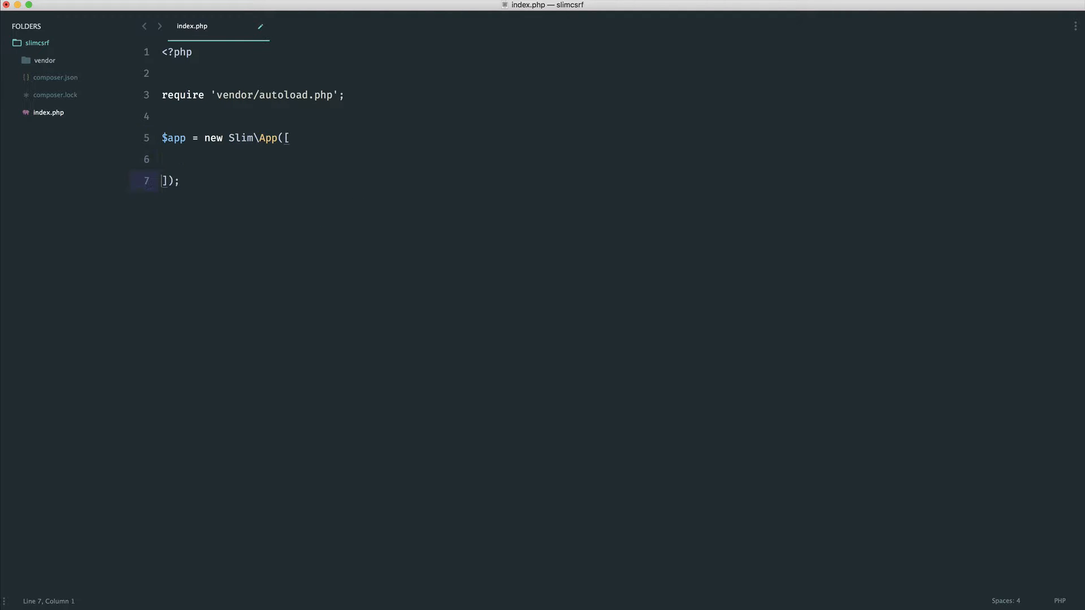
pyautogui.write("'settings'")
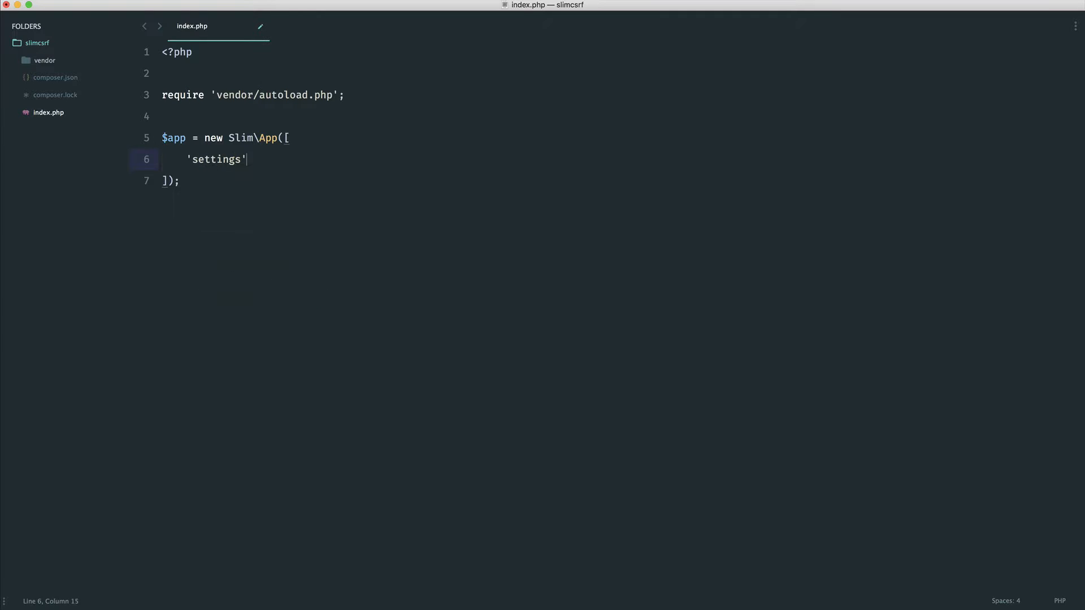
pyautogui.write('=>')
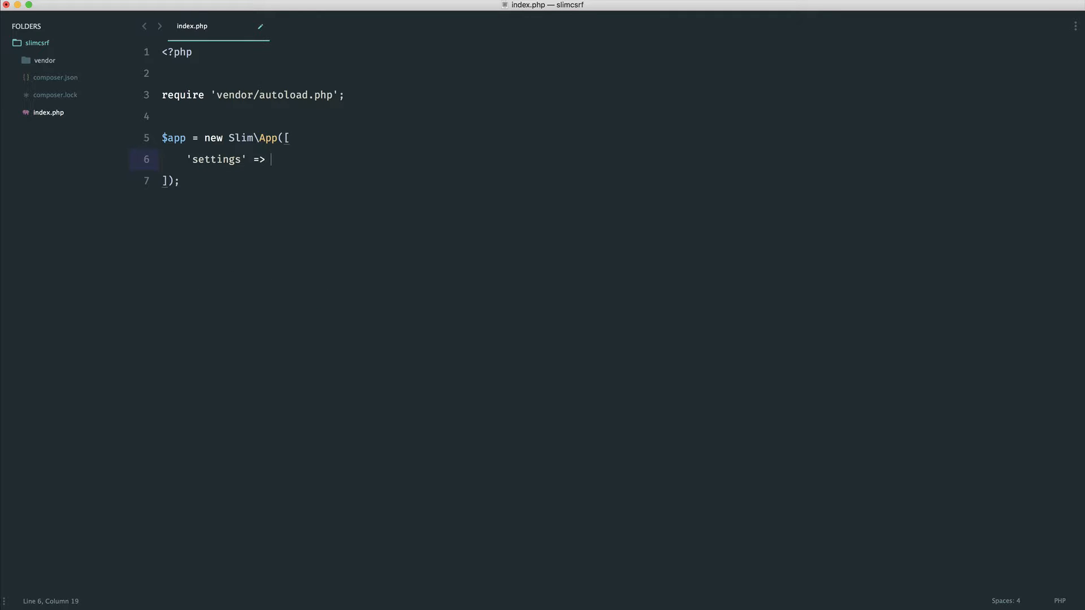
pyautogui.write('[]')
pyautogui.write("'")
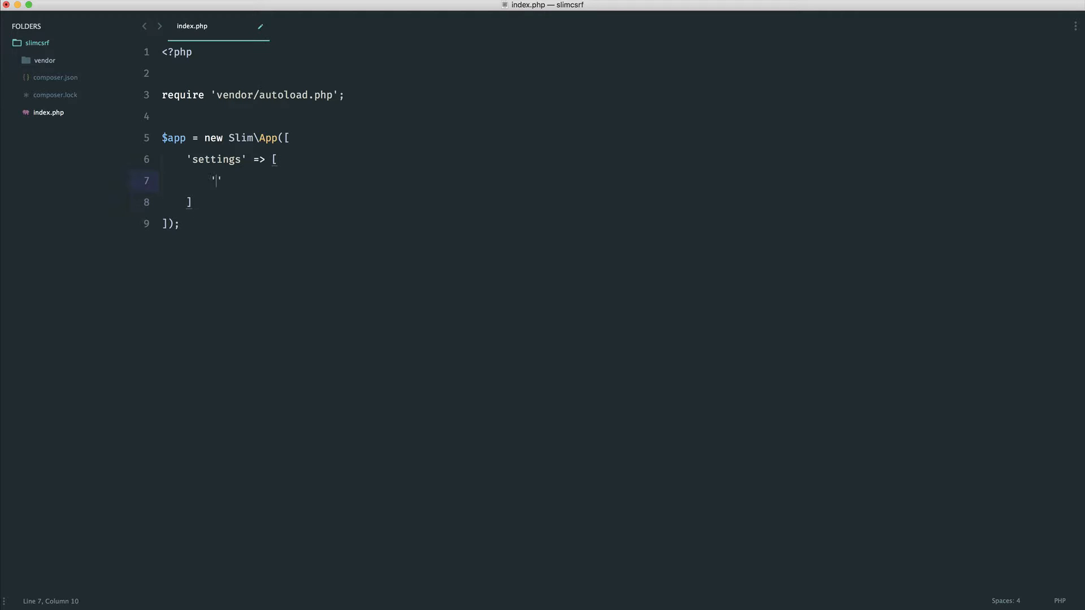
pyautogui.write('displayErrorDetails')
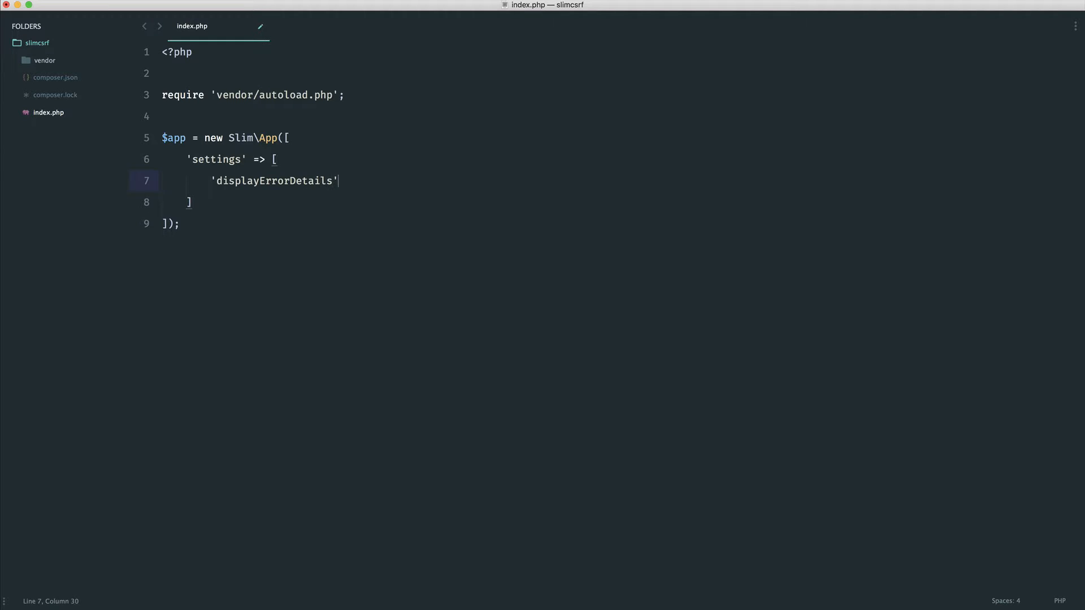
pyautogui.write('=> true')
pyautogui.write('$')
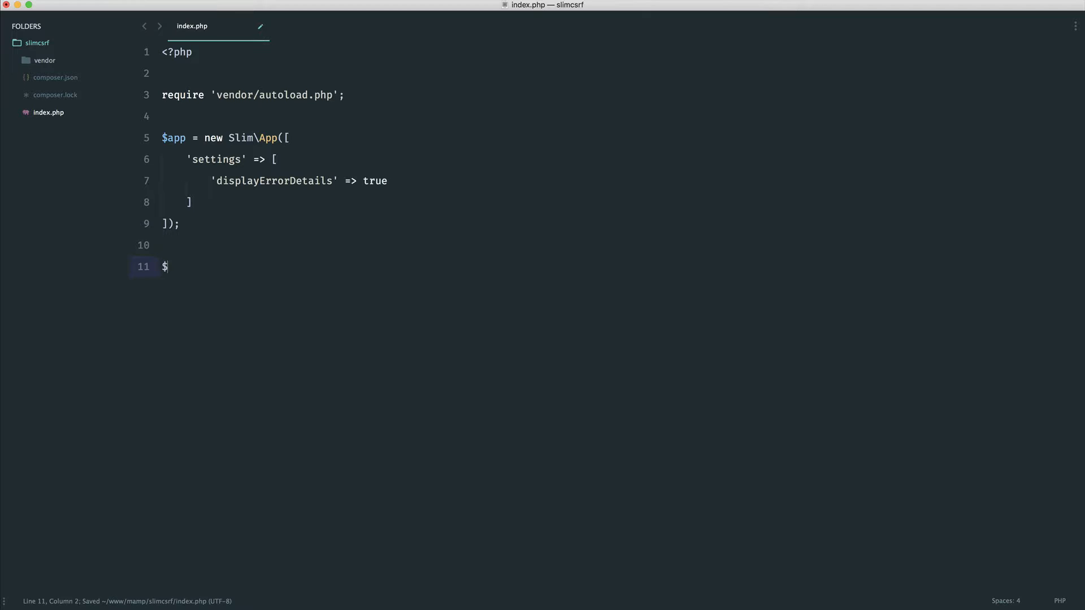
# Fetch the container with $app->getContainer() and finish with $app->run();.
pyautogui.write('cont')
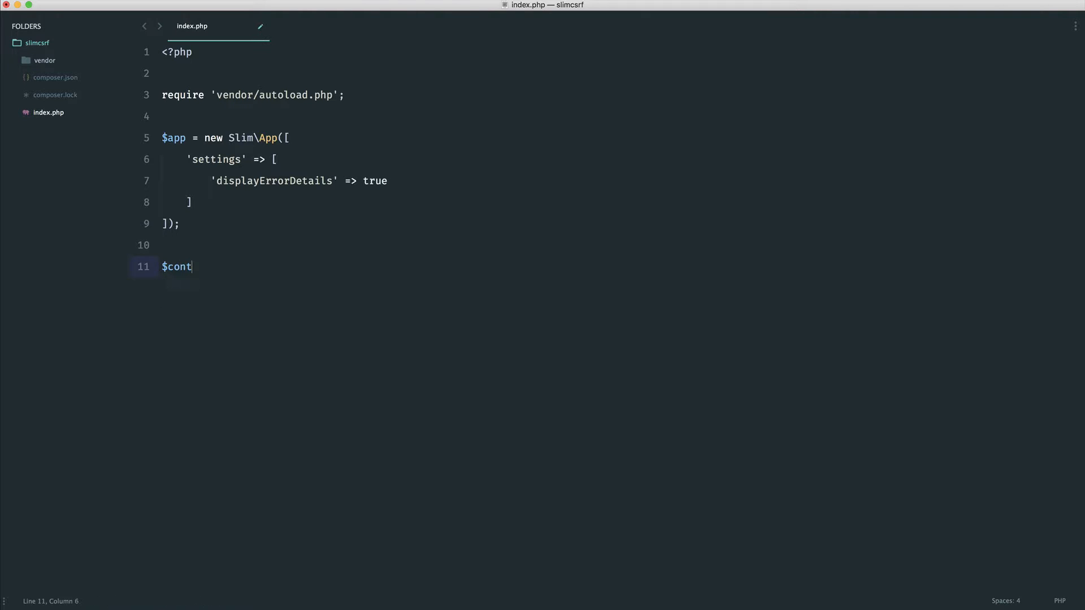
pyautogui.write('ainer = $app->')
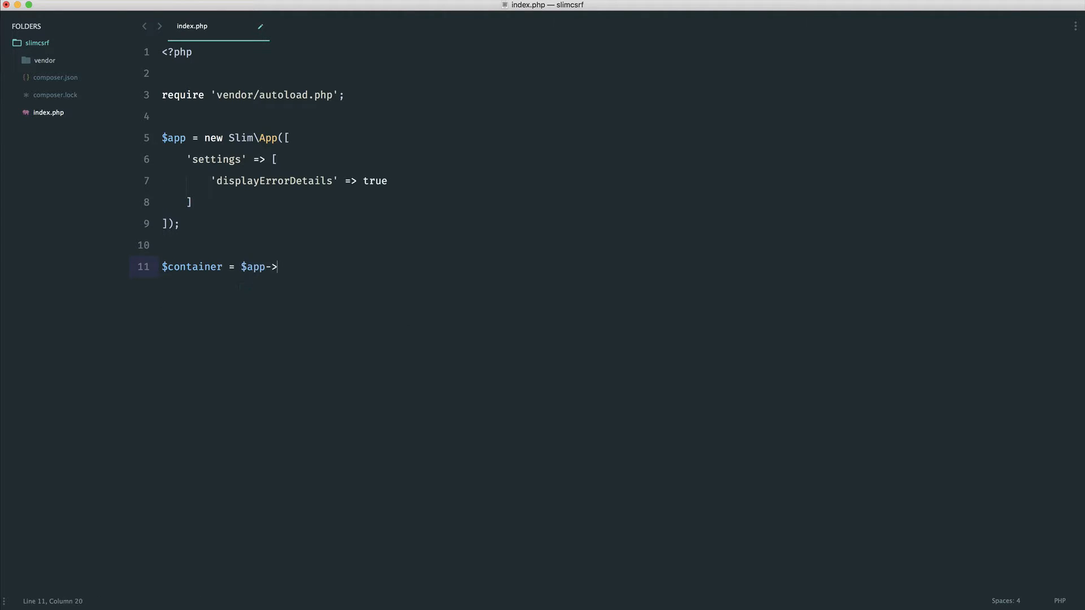
pyautogui.write('getContainer()')
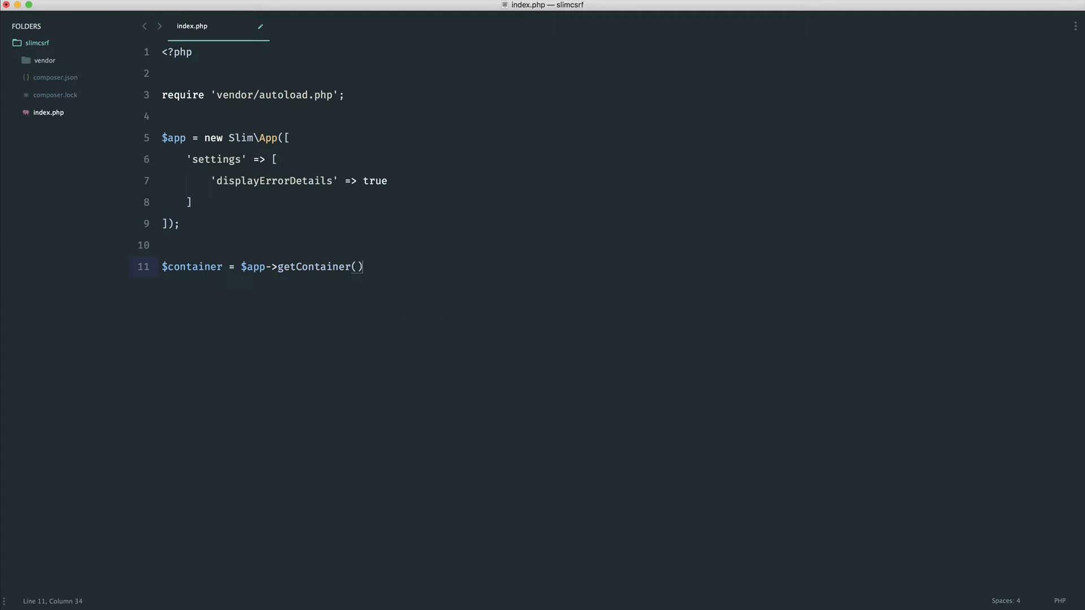
pyautogui.write(';')
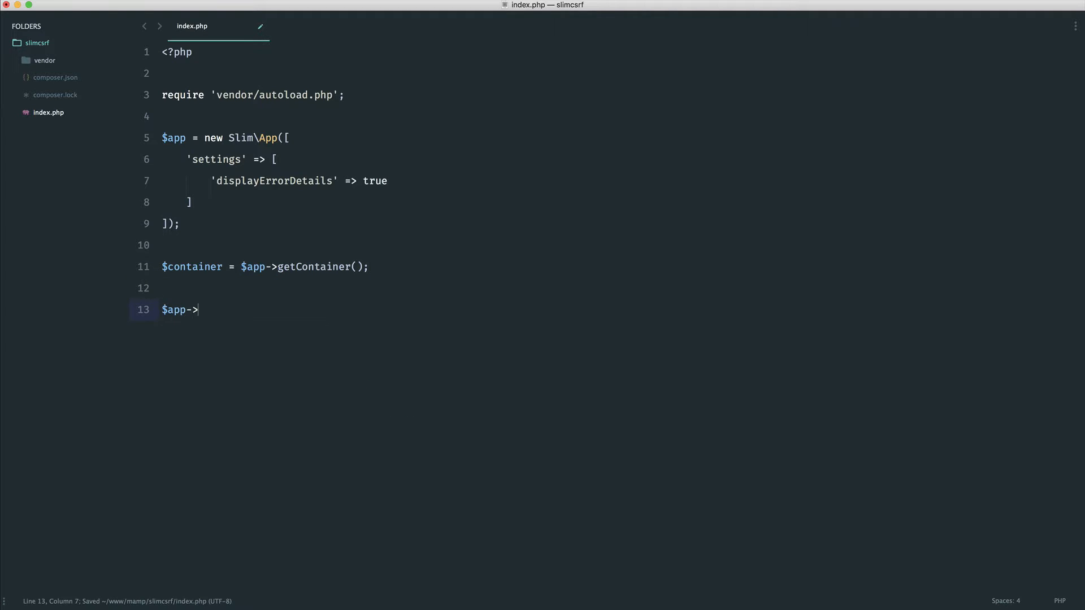
pyautogui.write('run();')
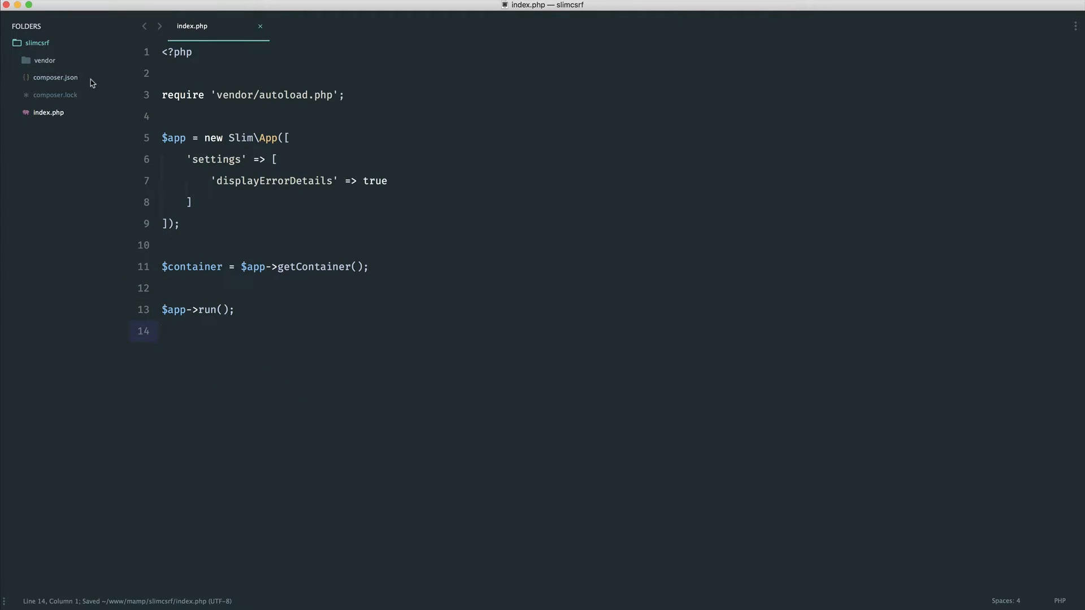
# Create .htaccess in the project root rewriting requests to index.php, then close it.
pyautogui.rightClick(37, 43)
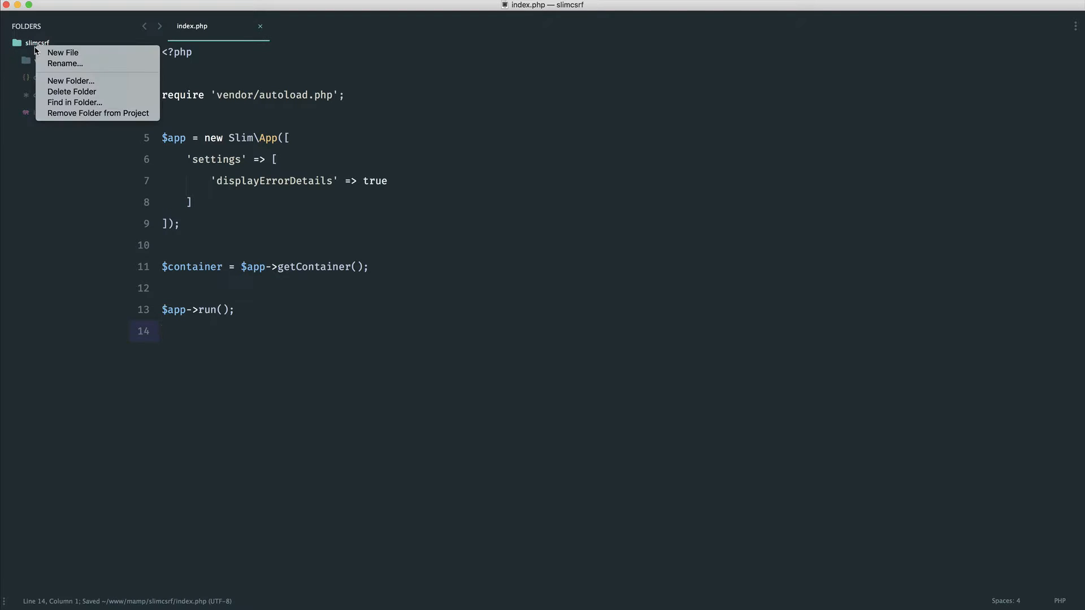
pyautogui.click(64, 53)
pyautogui.write('.htacce')
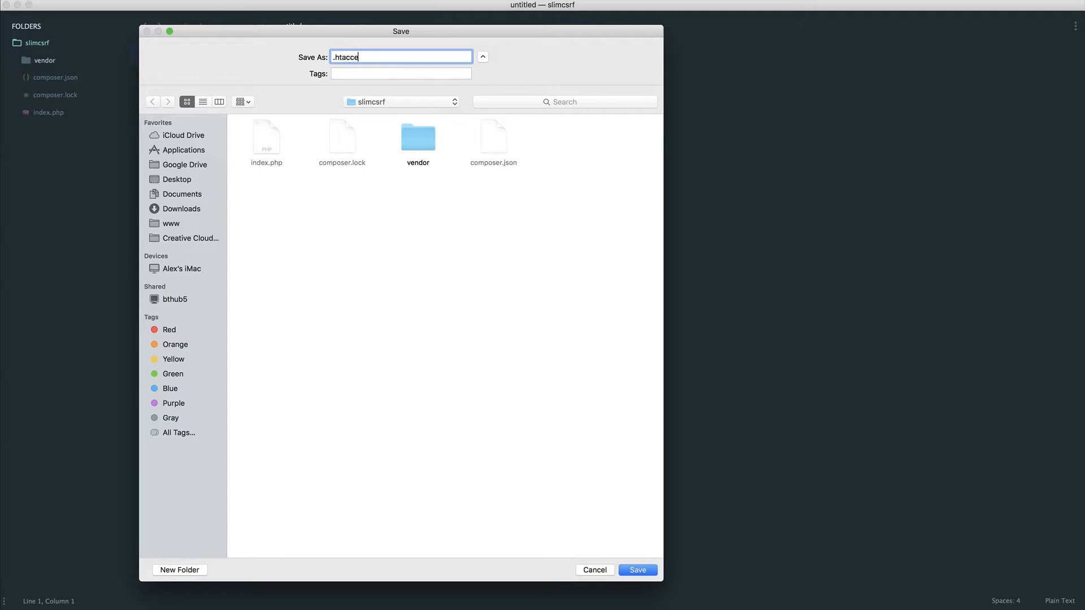
pyautogui.click(637, 569)
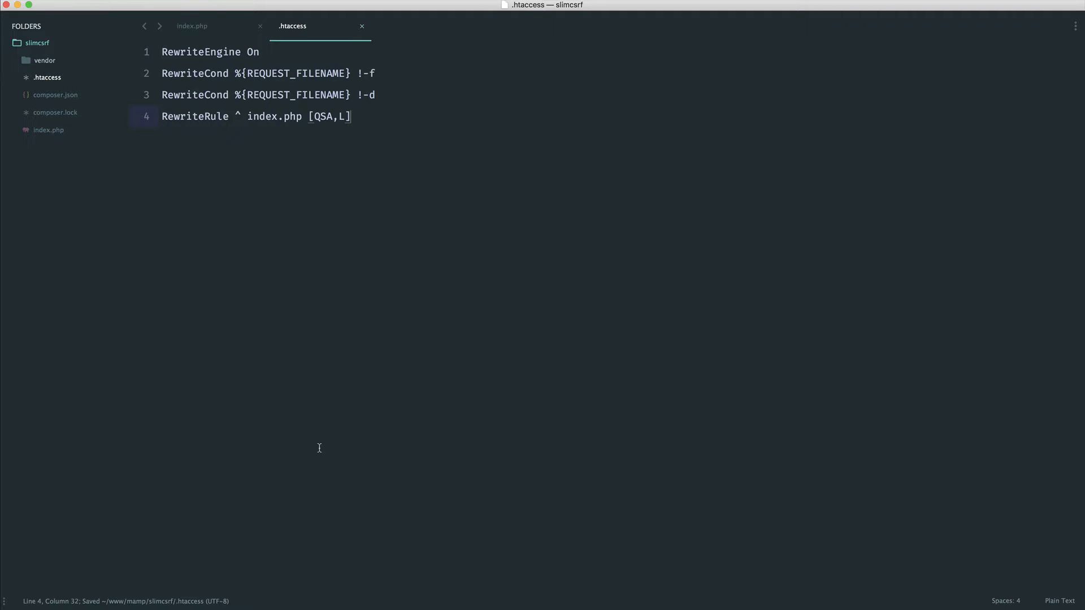
pyautogui.click(365, 10)
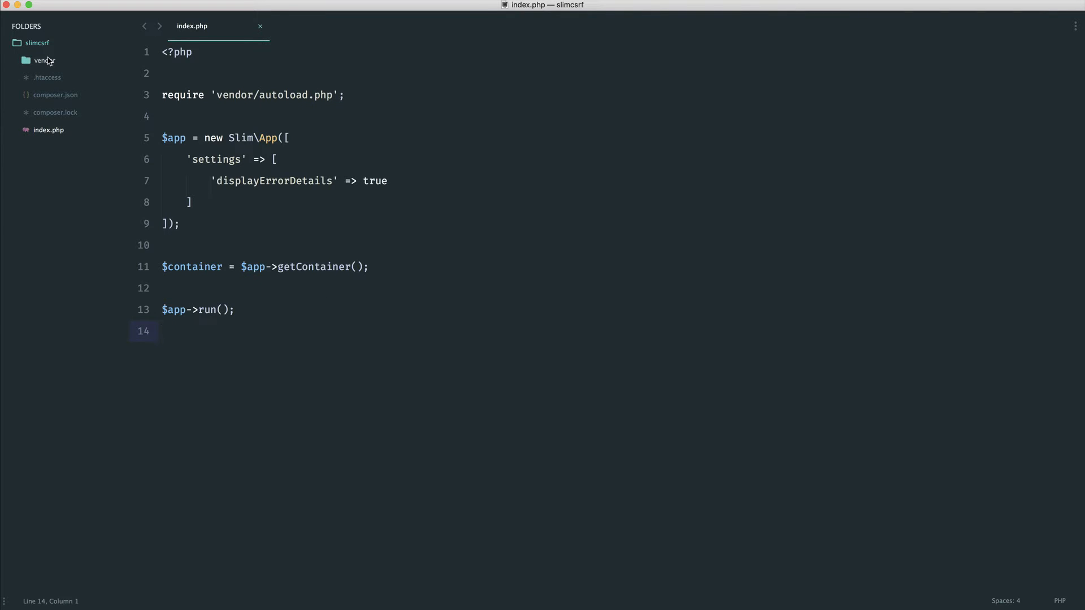
pyautogui.moveTo(251, 210)
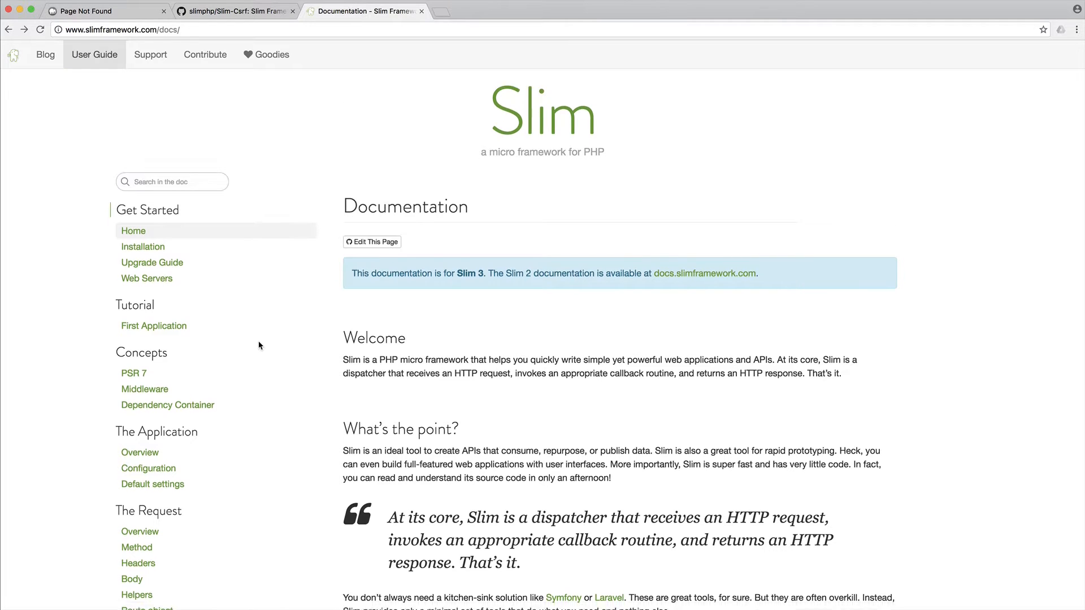
# Navigate the Slim docs sidebar to the Add Ons > Templates page for slim/twig-view.
pyautogui.scroll(-3)
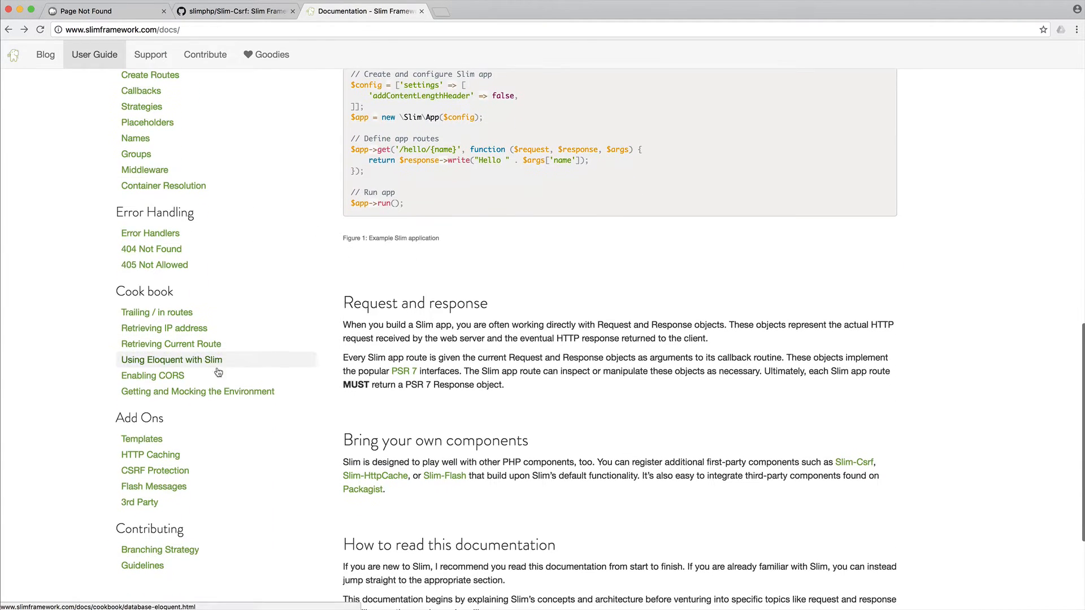
pyautogui.click(143, 439)
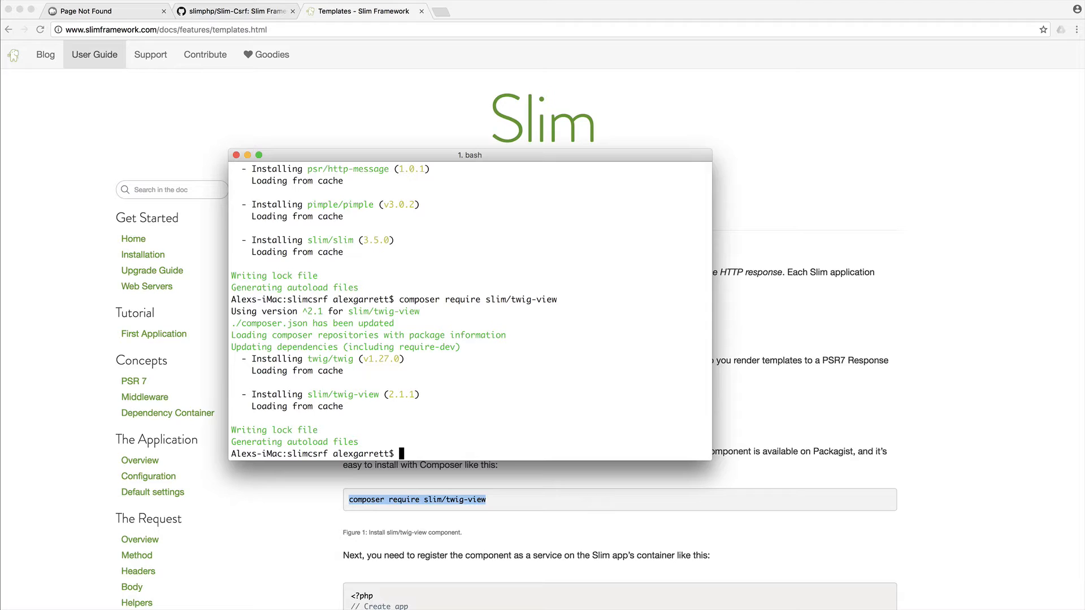
pyautogui.moveTo(574, 467)
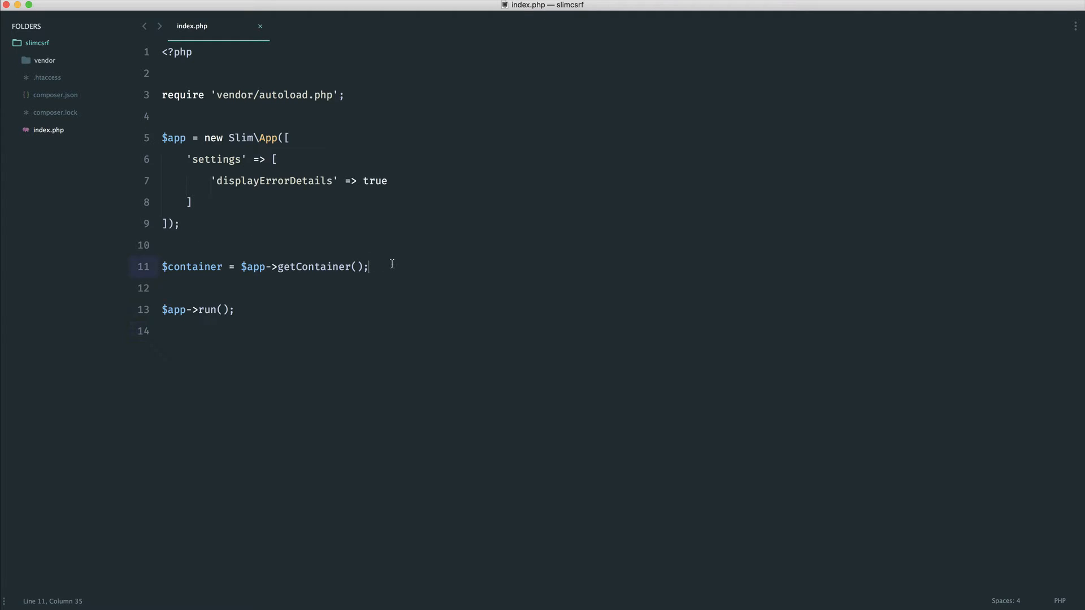
# Paste the $container['view'] Twig registration snippet into index.php before $app->run().
pyautogui.write("$container['view'] = function ($container) {")
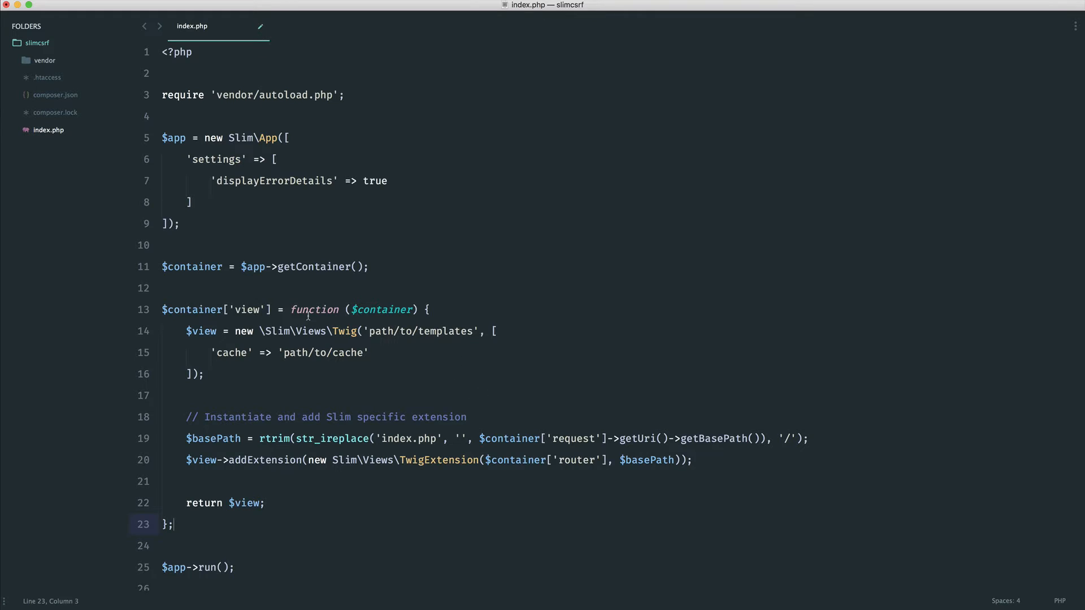
pyautogui.moveTo(430, 362)
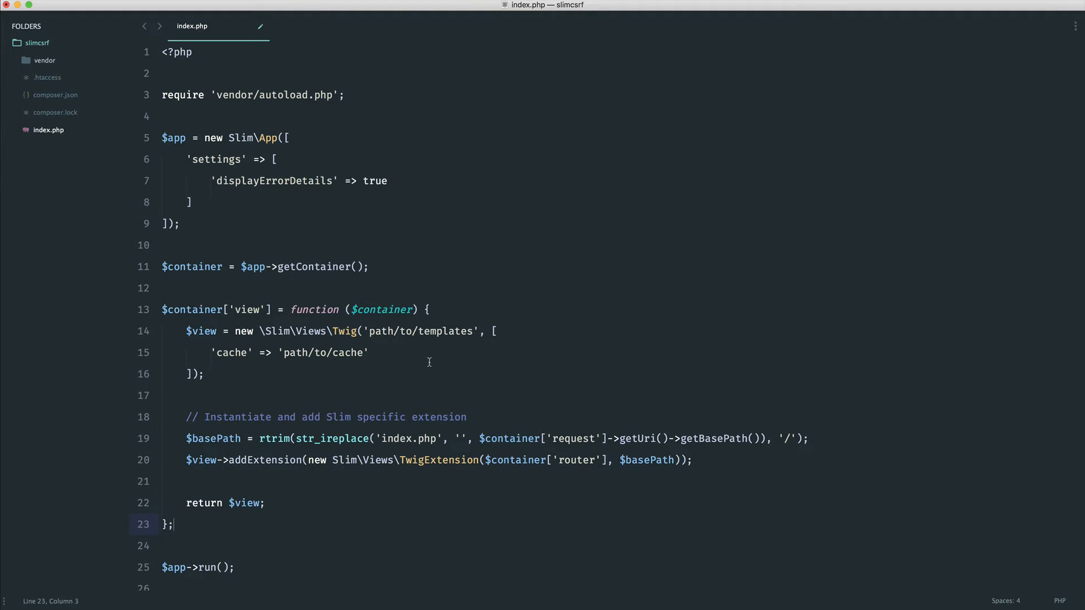
pyautogui.moveTo(30, 53)
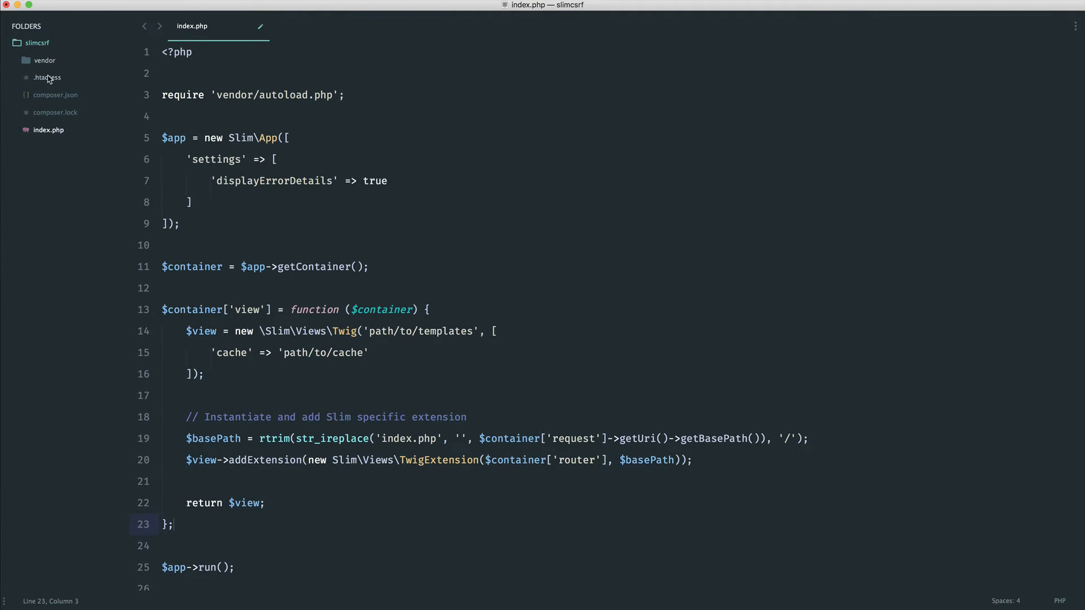
# Create resources/views/home.twig containing the text Home and save it.
pyautogui.rightClick(38, 42)
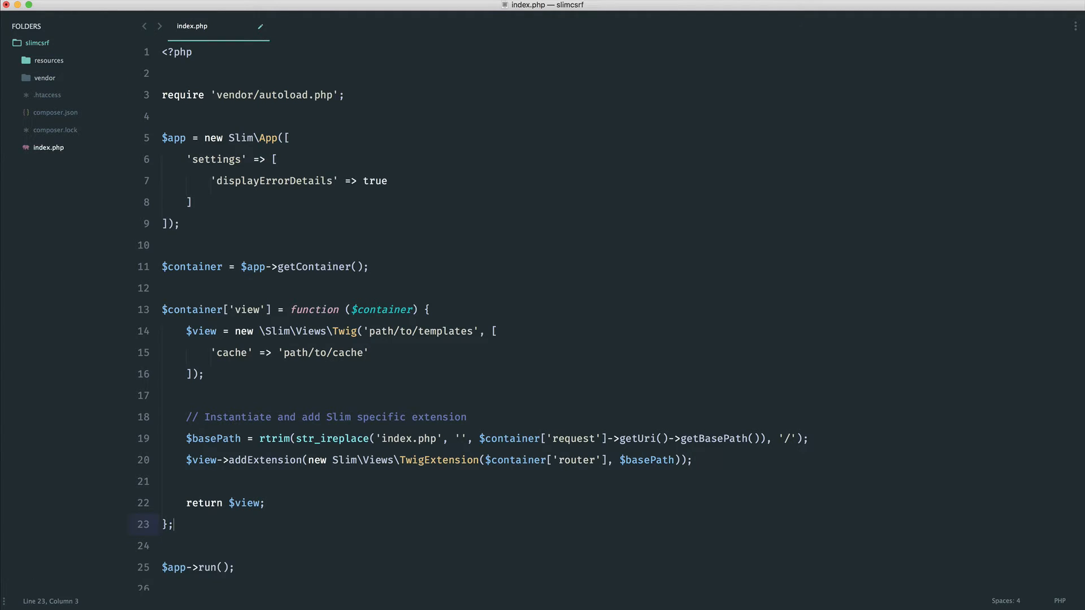
pyautogui.moveTo(50, 70)
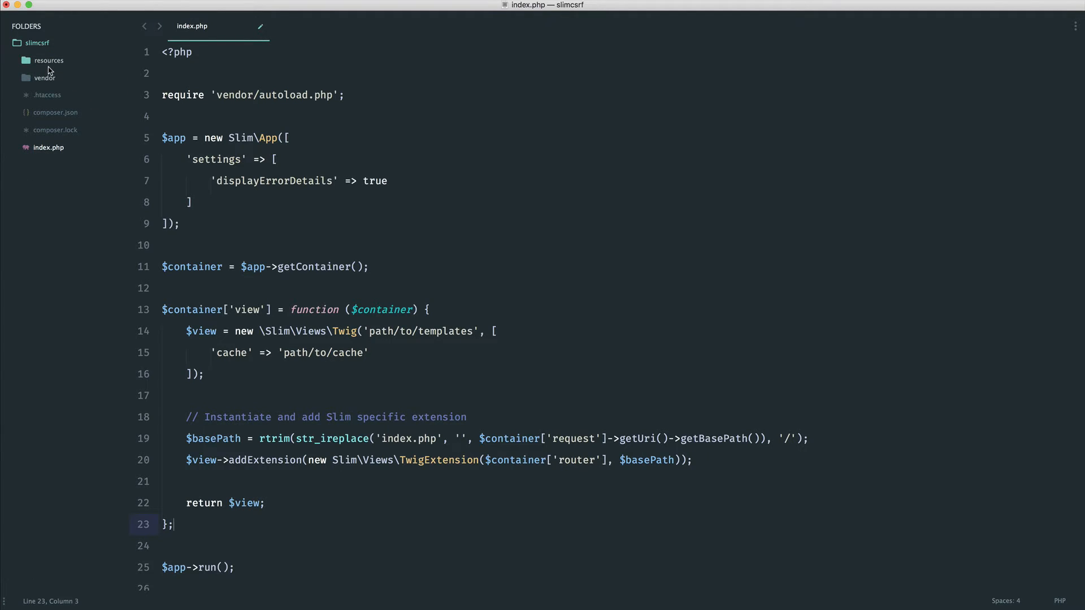
pyautogui.rightClick(49, 60)
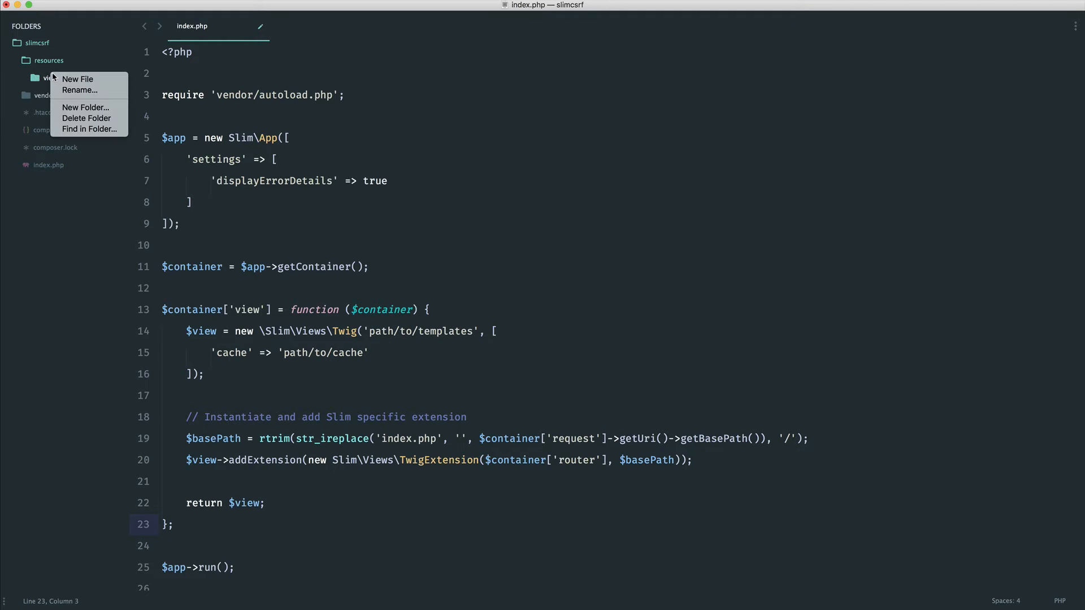
pyautogui.click(78, 80)
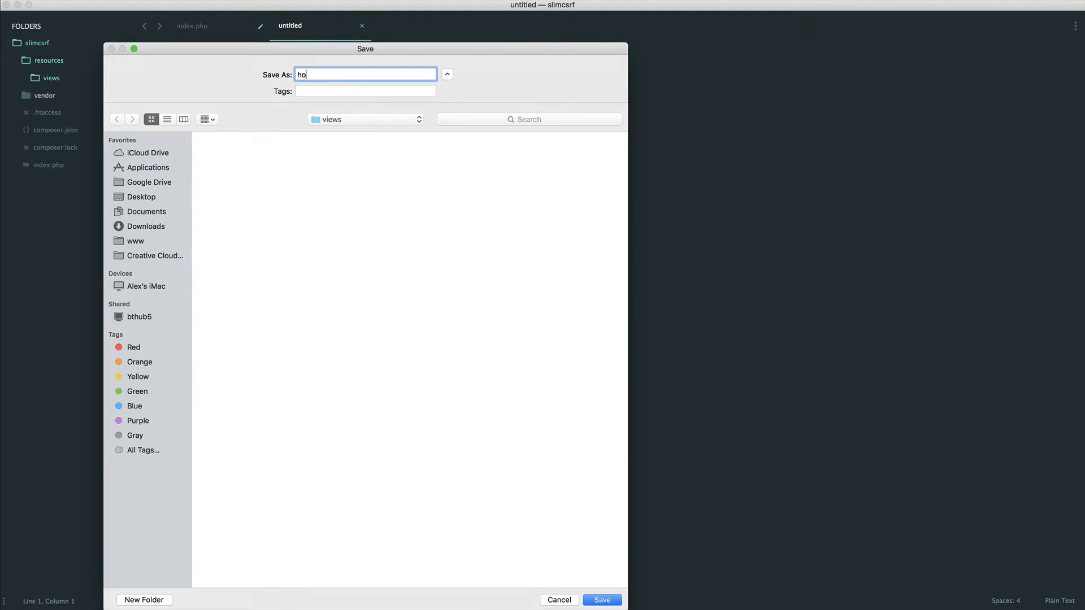
pyautogui.click(600, 600)
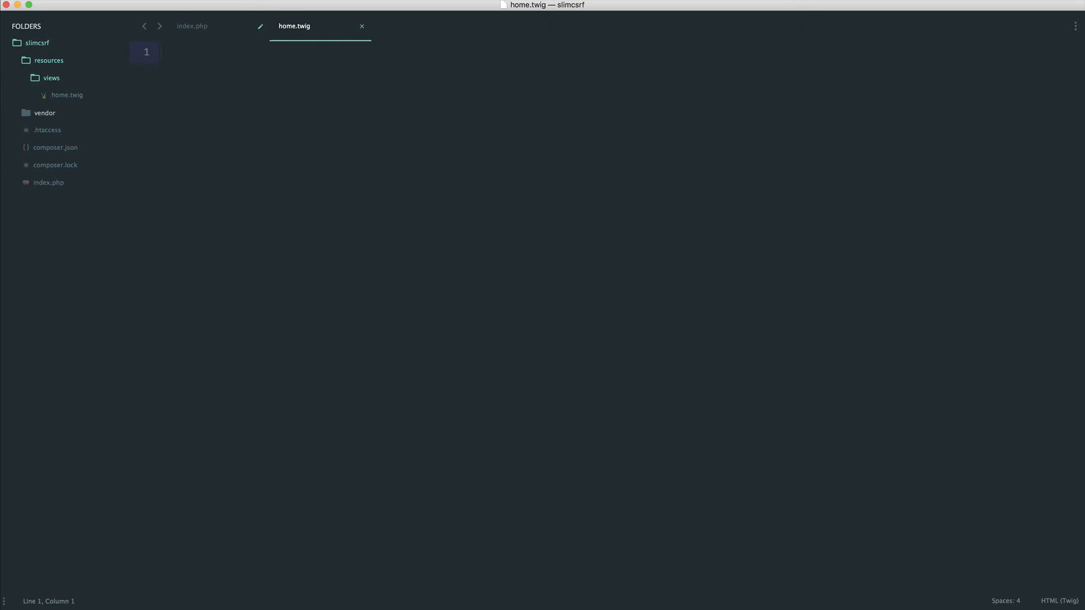
pyautogui.write('Home')
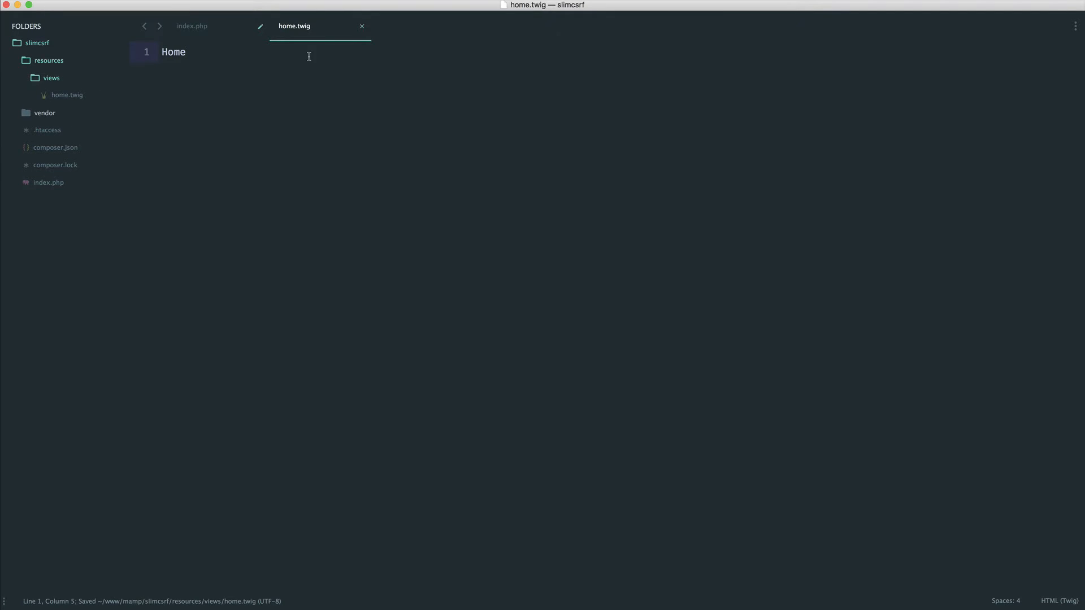
pyautogui.click(192, 26)
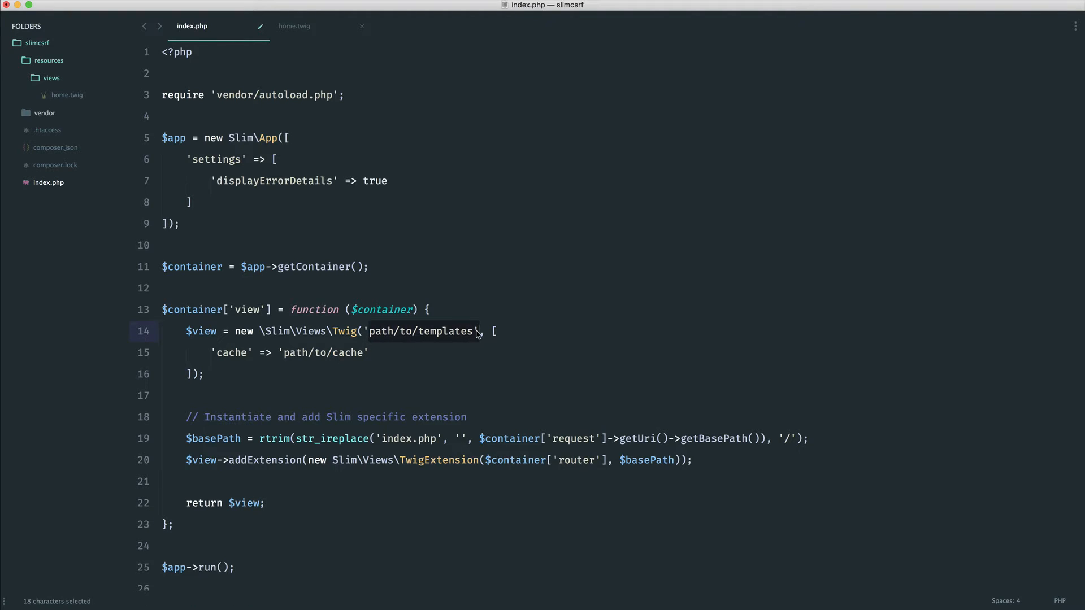
# Set the Twig template path to __DIR__ . '/resources/views' and 'cache' to false.
pyautogui.write('__DIR__')
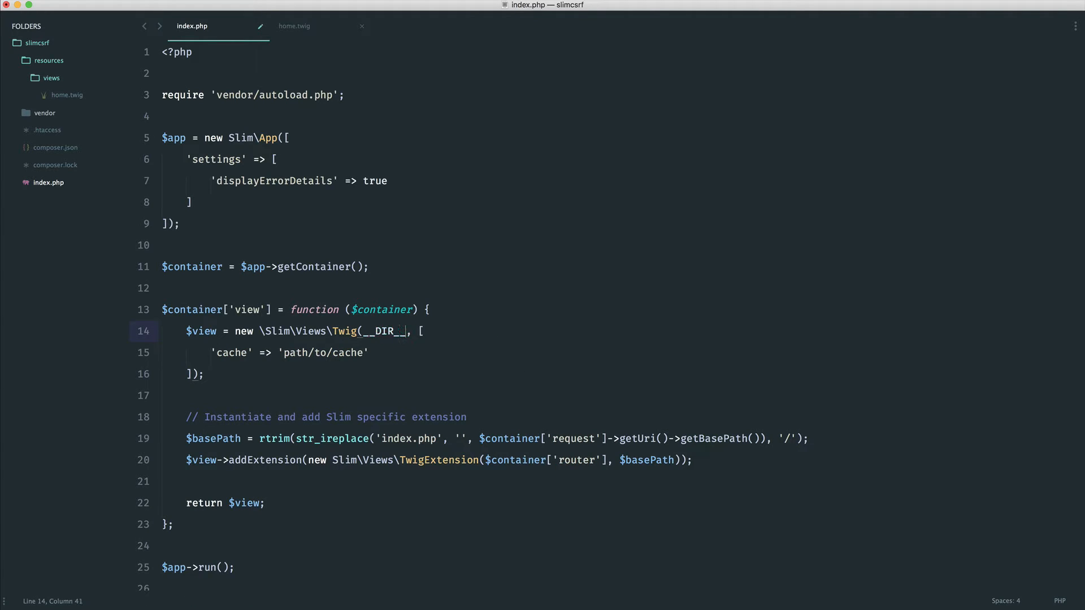
pyautogui.write(". '/resources/views")
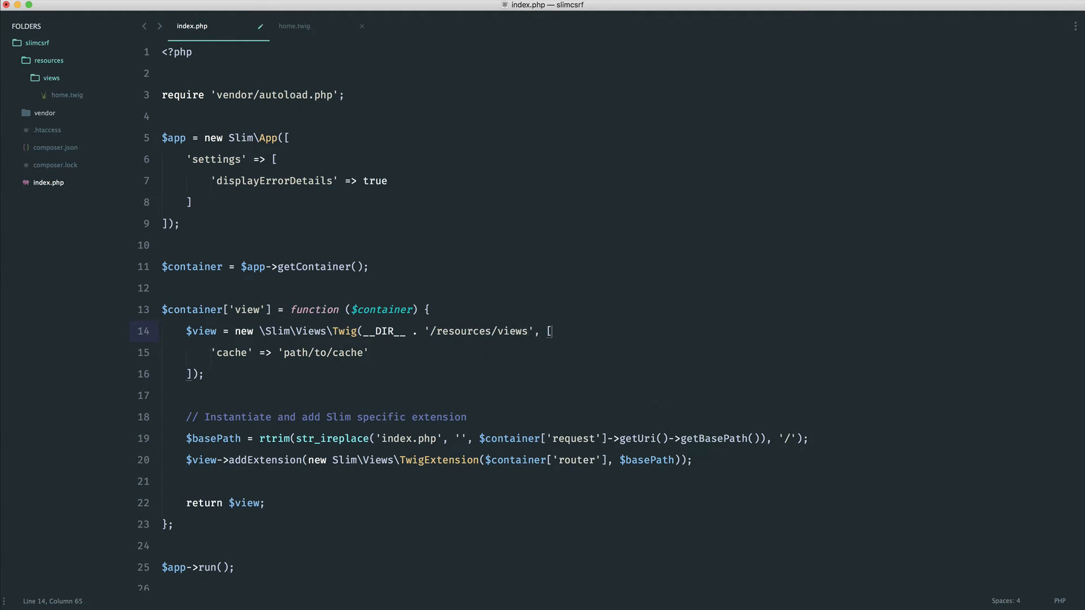
pyautogui.write('fsl')
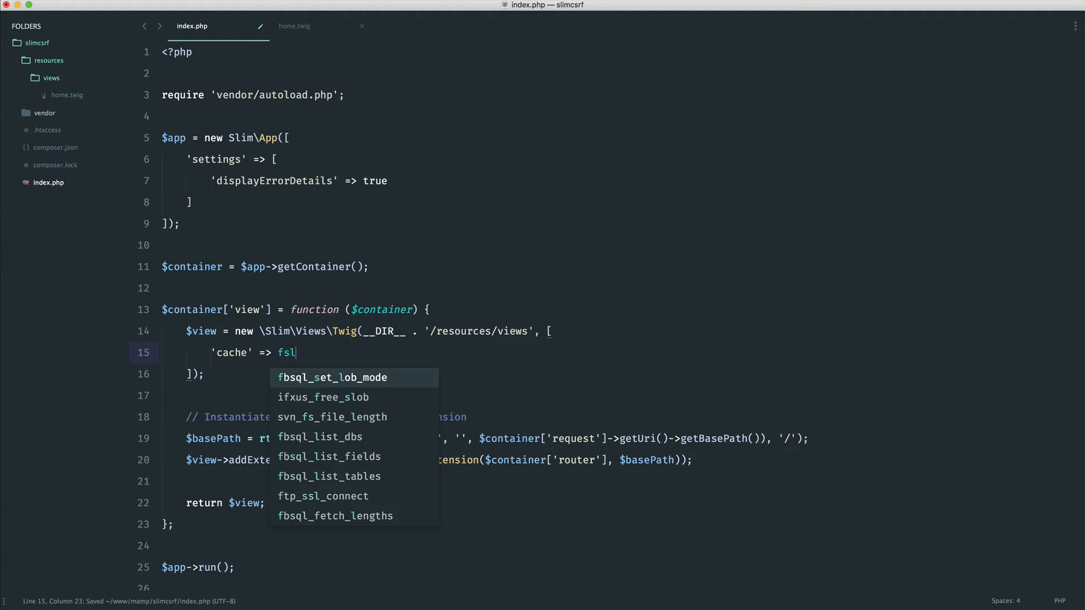
pyautogui.write('alse')
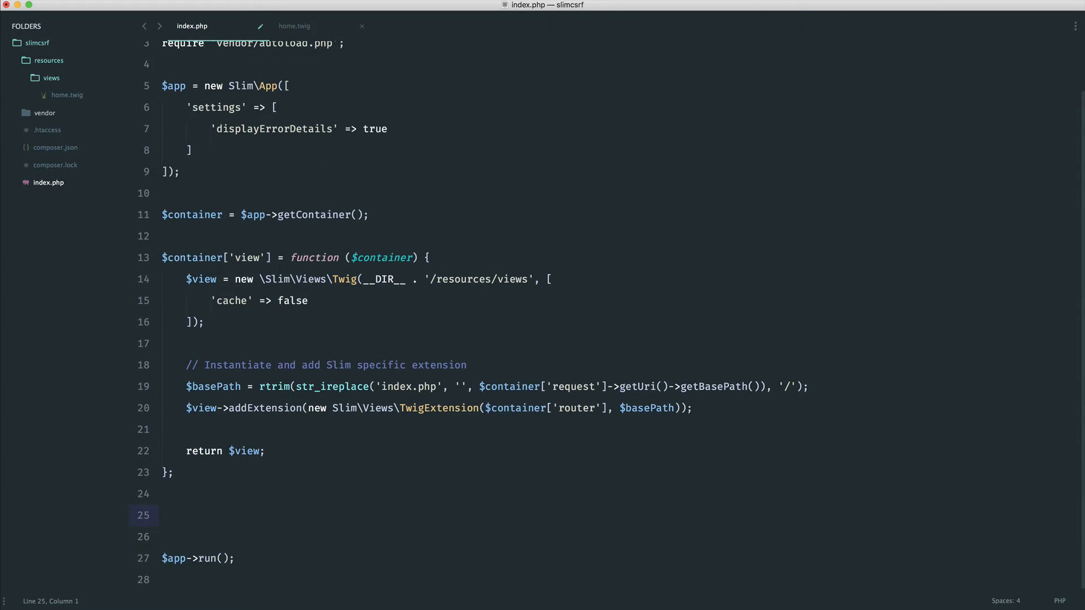
# Add $app->get('/') route returning $this->view->render($response, 'home.twig').
pyautogui.write('$app->')
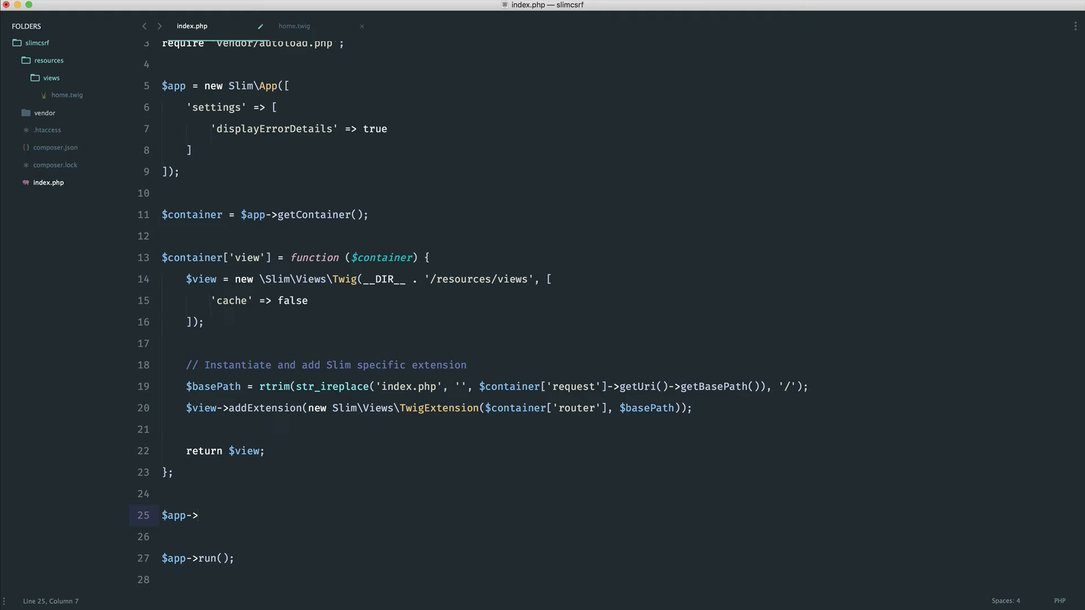
pyautogui.write("get('');")
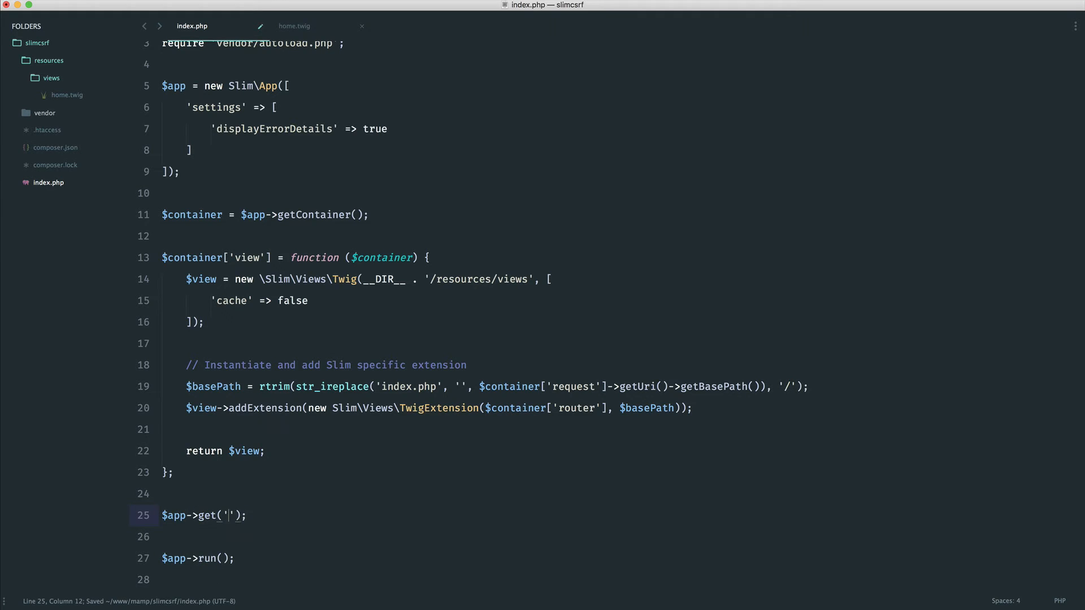
pyautogui.write("/', function (")
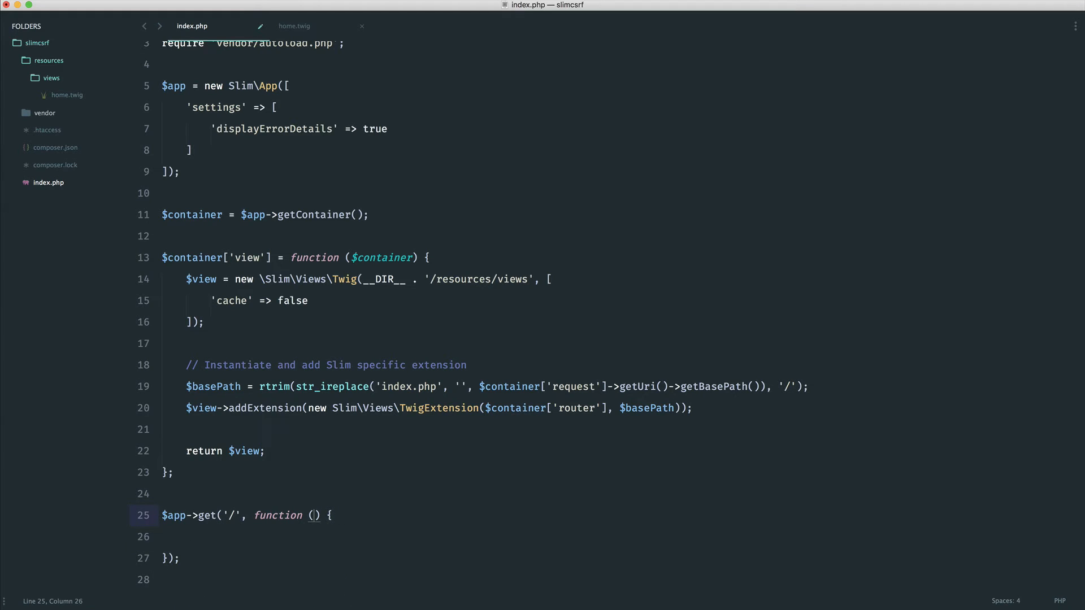
pyautogui.write('$request,')
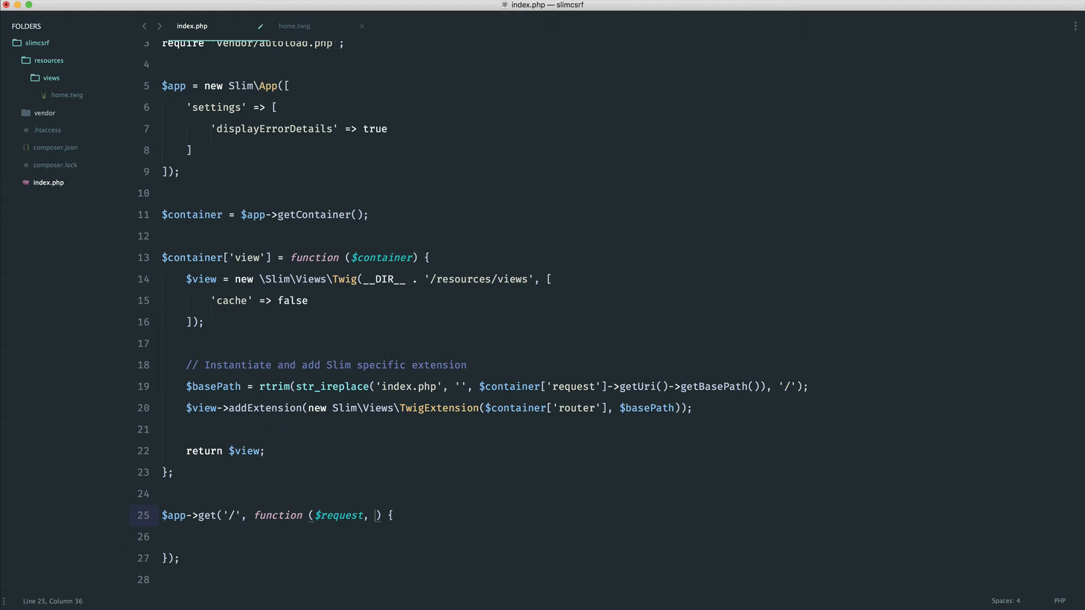
pyautogui.write('$response, $args')
pyautogui.click(618, 535)
pyautogui.write('return $')
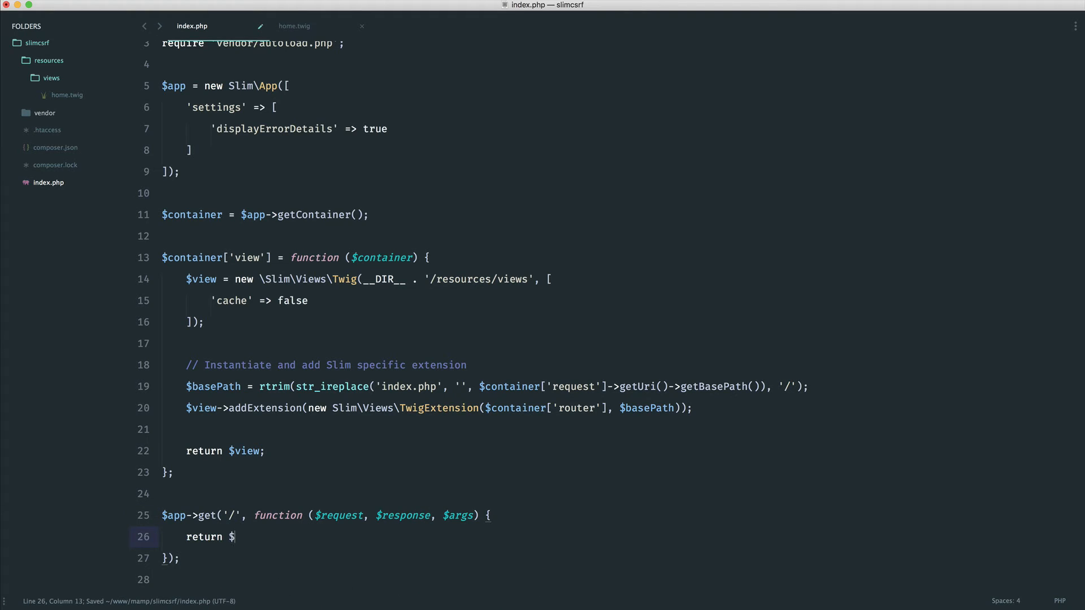
pyautogui.write("this->view->render($response, '');")
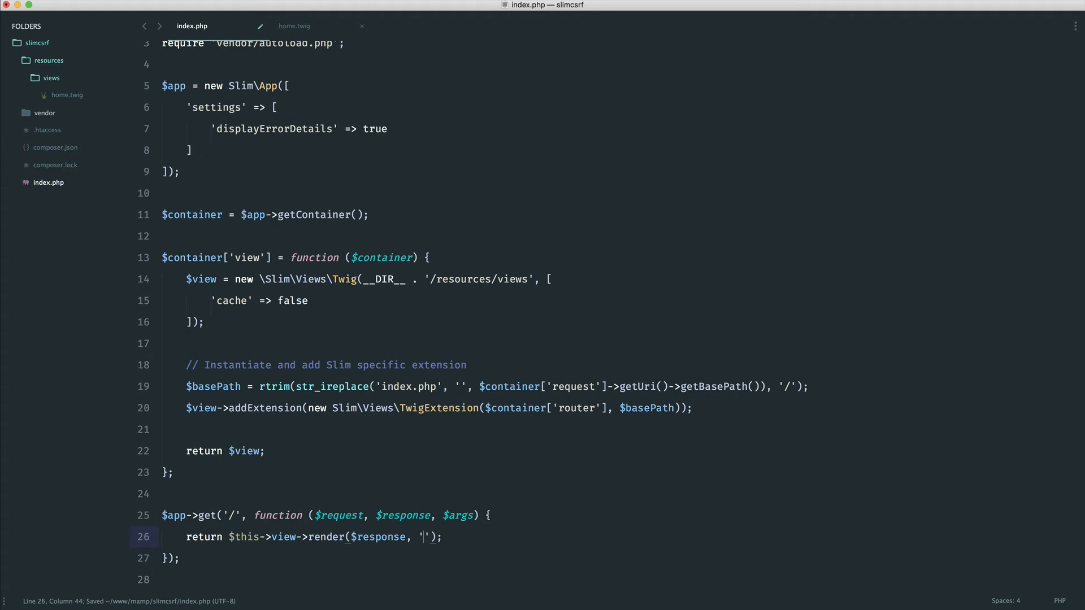
pyautogui.write('home.twig')
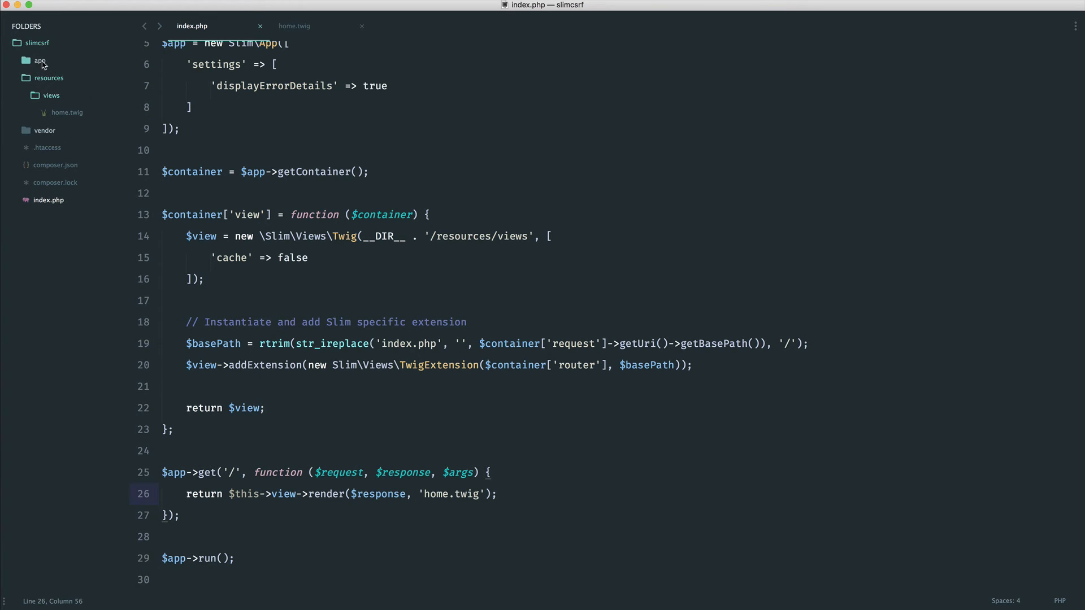
# Add "autoload": {"psr-4": {"App\\": "app"}} to composer.json and run composer dump-autoload -o.
pyautogui.click(54, 165)
pyautogui.write('"a')
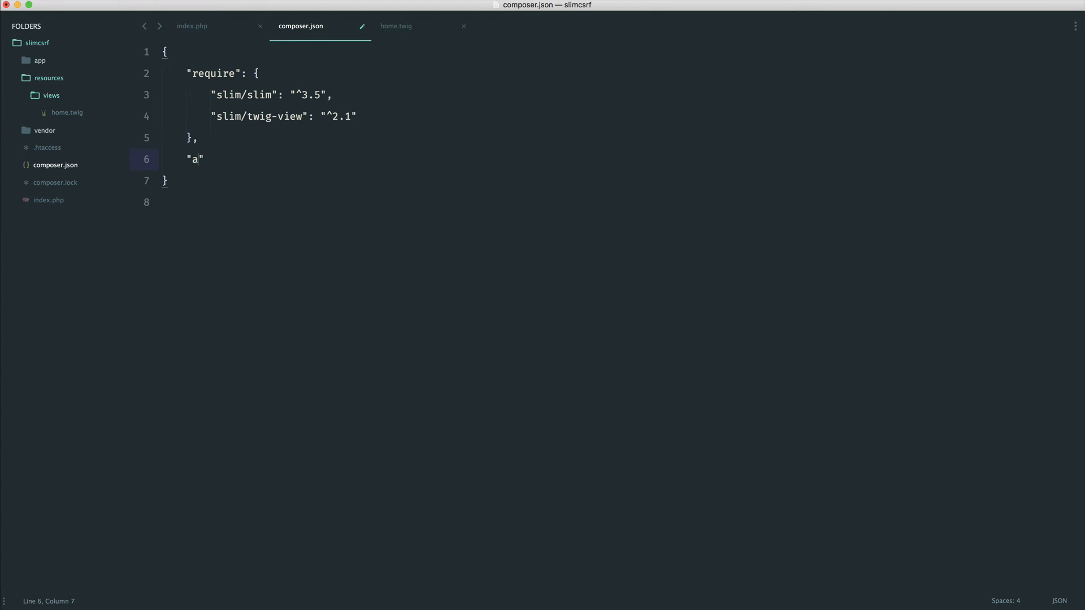
pyautogui.write('utoload": {')
pyautogui.write('"ps')
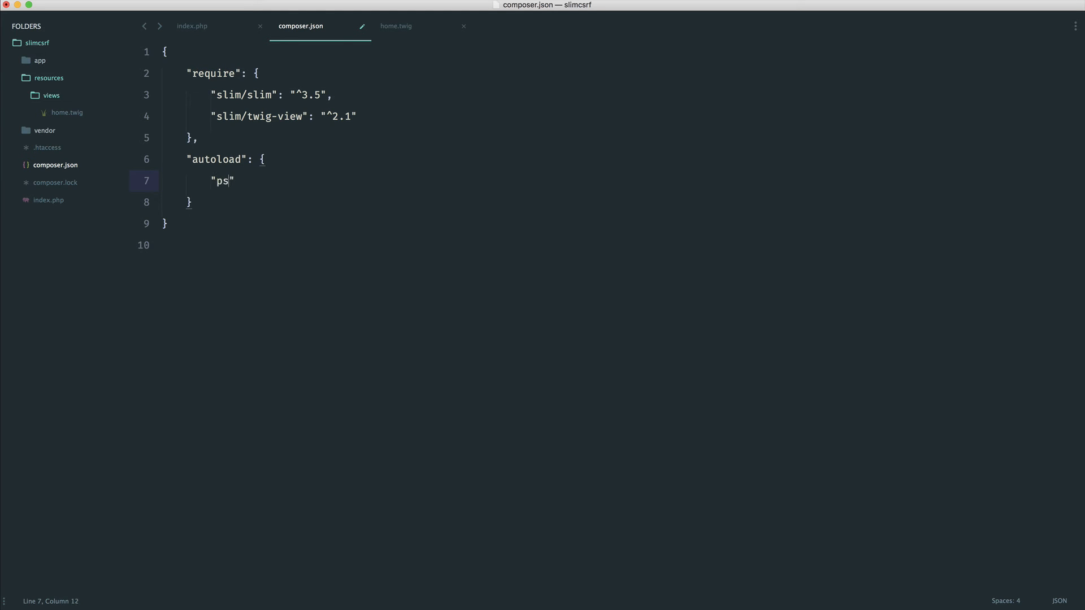
pyautogui.write('r-4": {}')
pyautogui.write('"App\\\\')
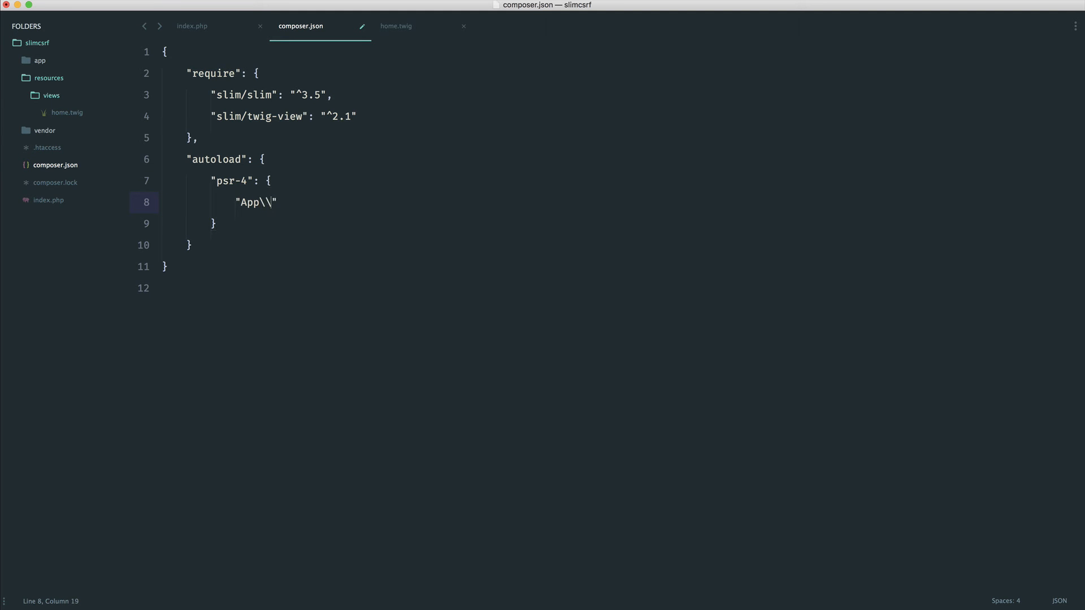
pyautogui.write(': ""')
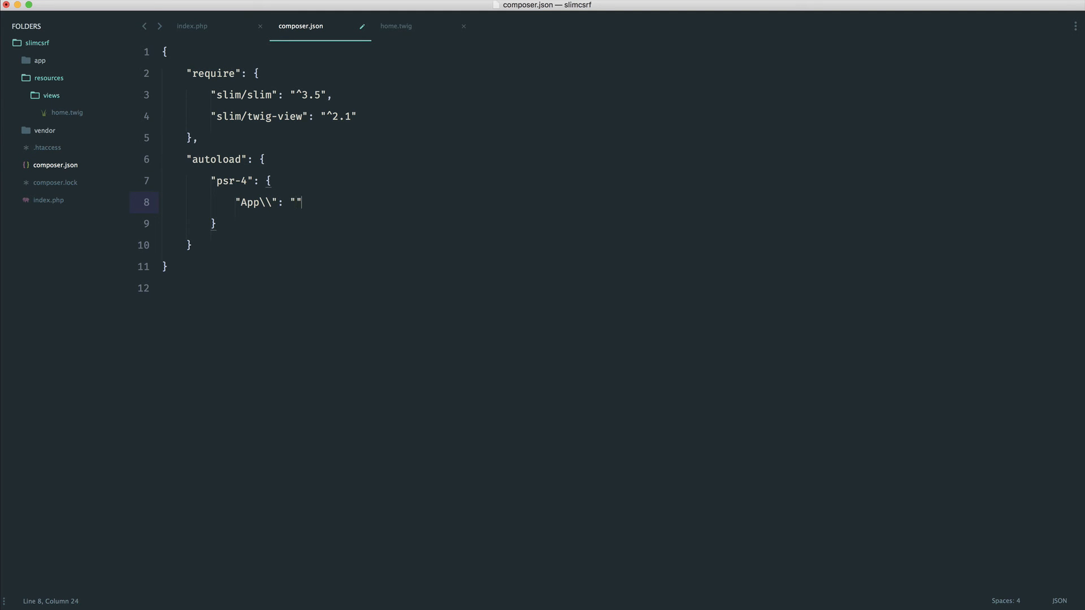
pyautogui.write('app')
pyautogui.write('composer dump-')
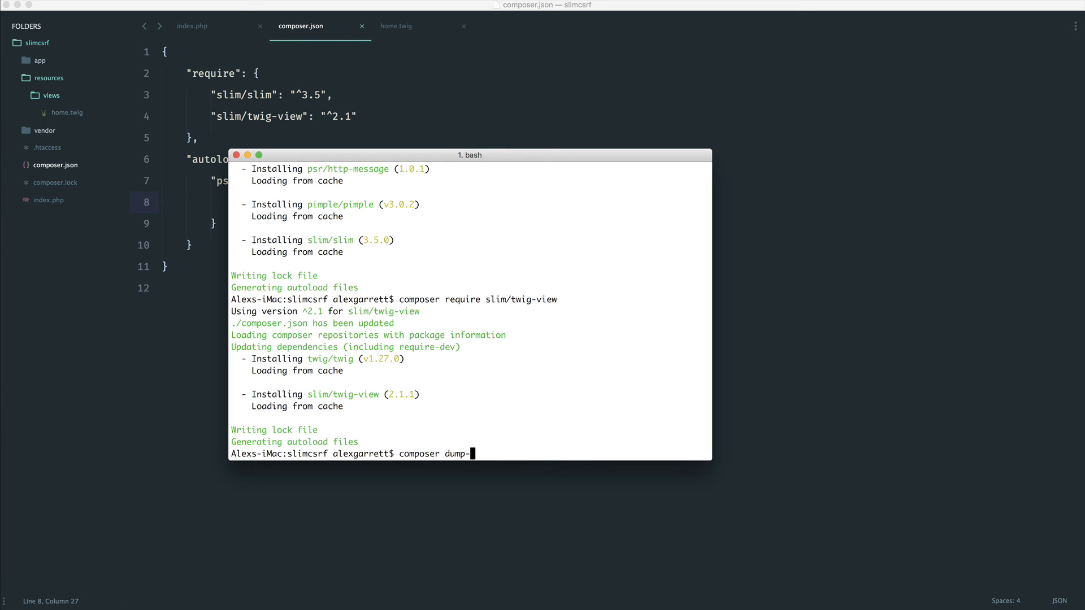
pyautogui.write('autoload -o')
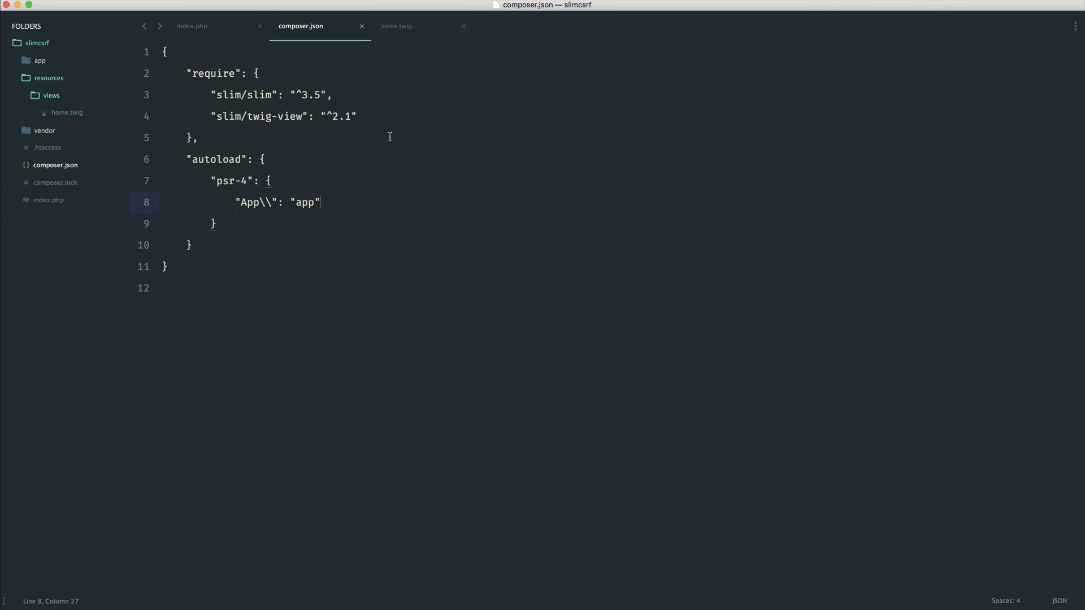
# Return to index.php and review the Twig view setup and the / route.
pyautogui.click(192, 26)
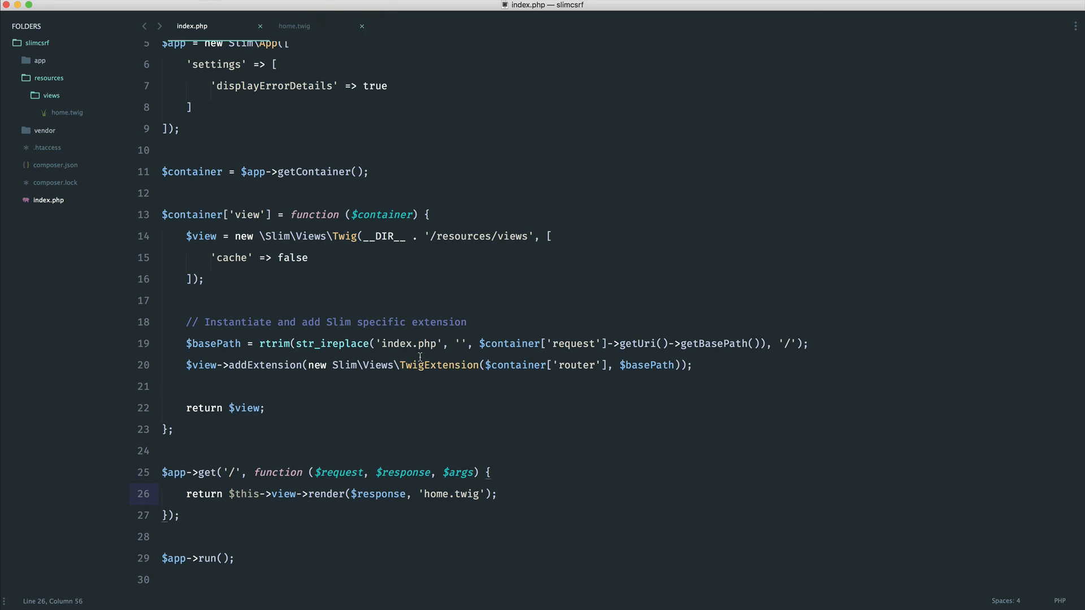
pyautogui.scroll(3)
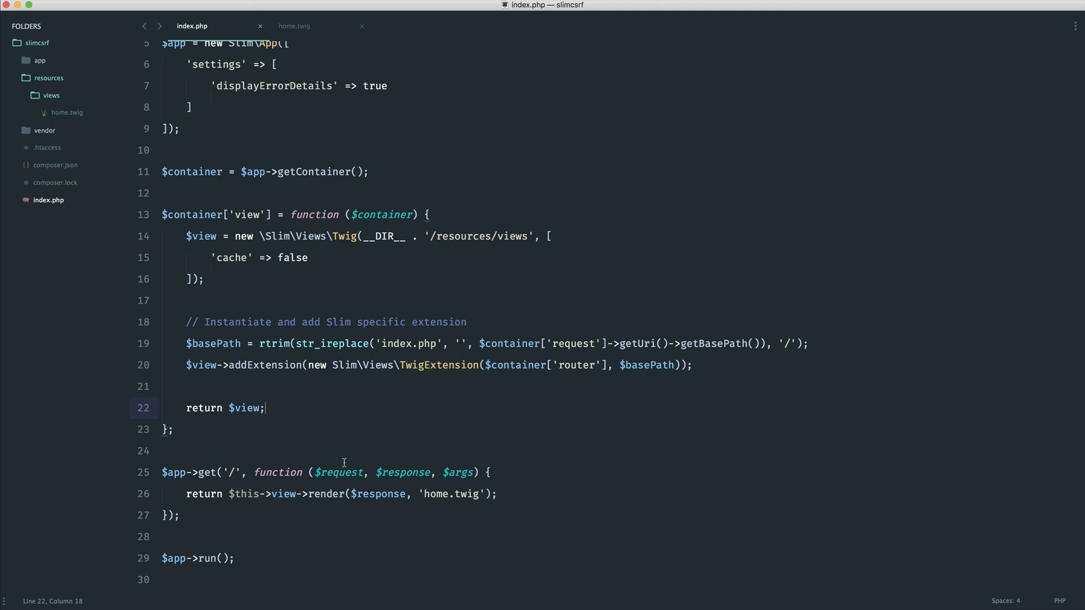
pyautogui.moveTo(217, 396)
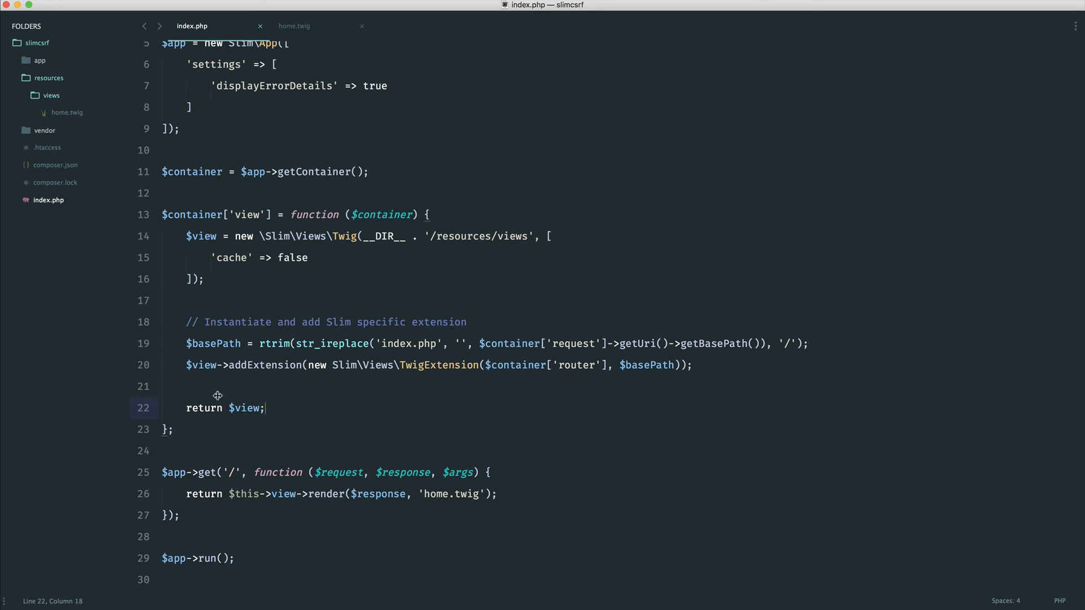